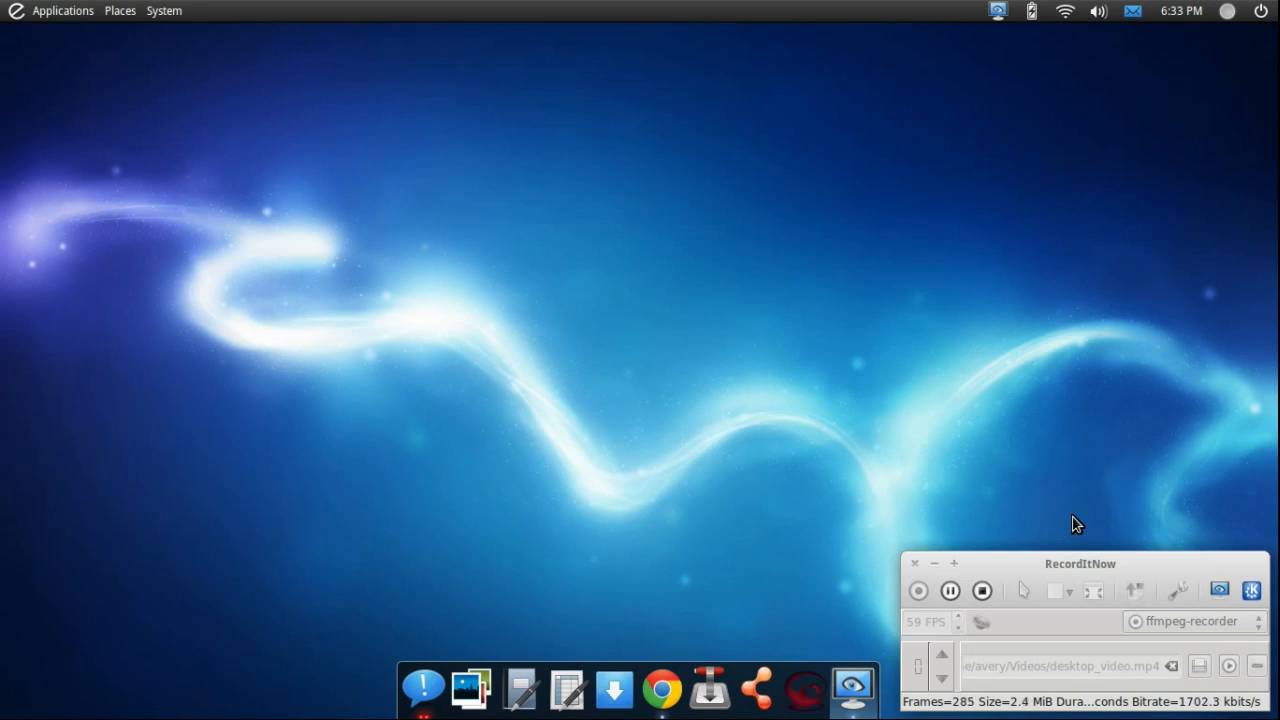
{"action": "mouse_move", "coordinate": [888, 404]}
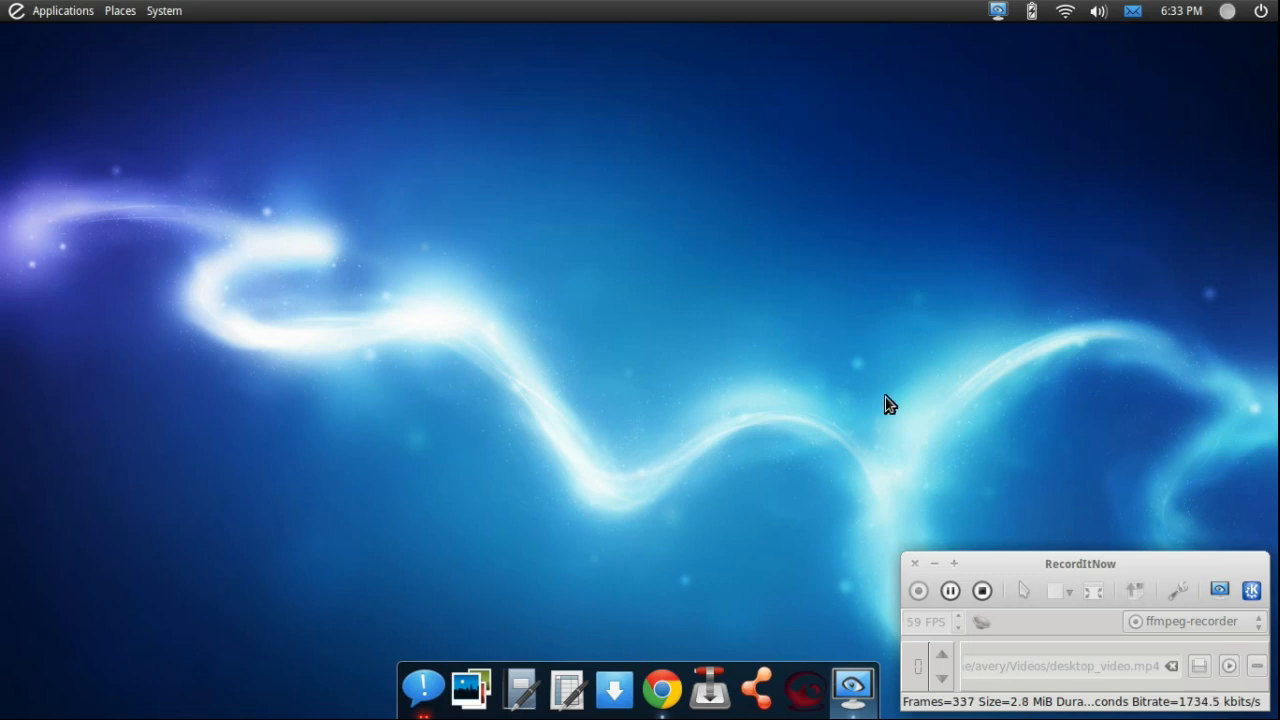
Look over the Haguichi Get Hamachi page with its video before returning to the LogMeIn downloads.
{"action": "left_click_drag", "start_coordinate": [1080, 564], "coordinate": [804, 360]}
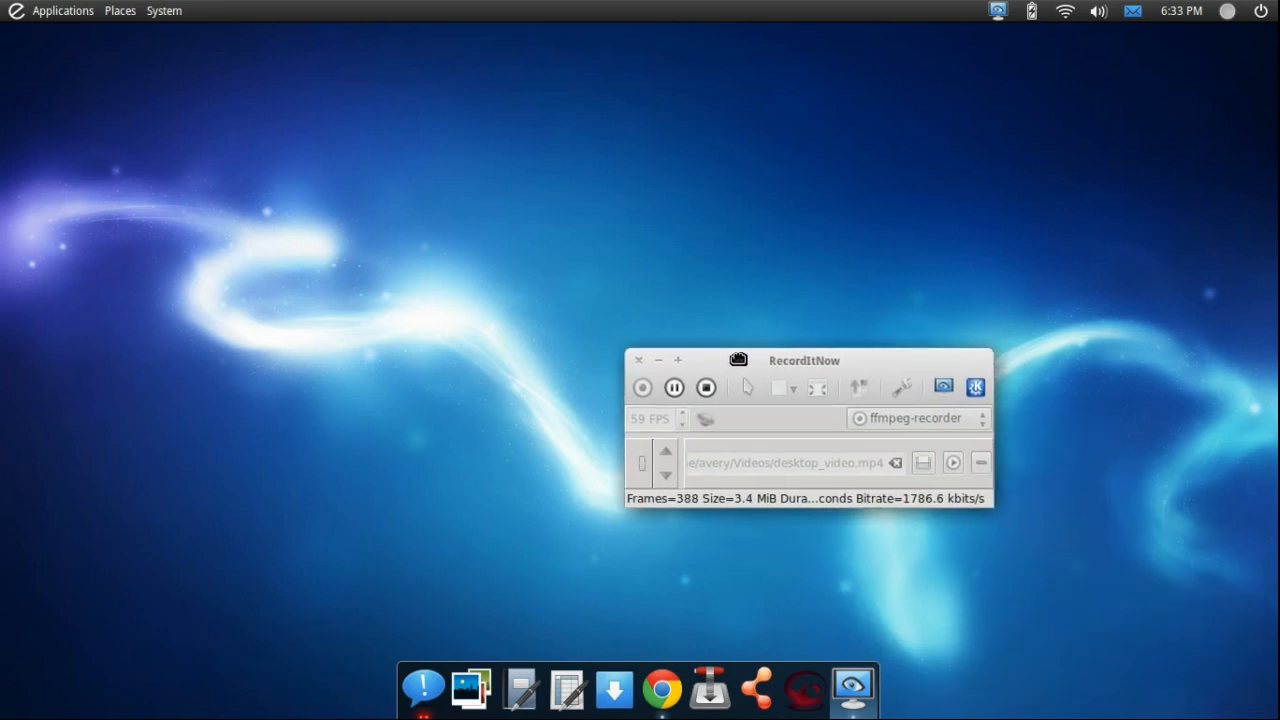
{"action": "mouse_move", "coordinate": [786, 392]}
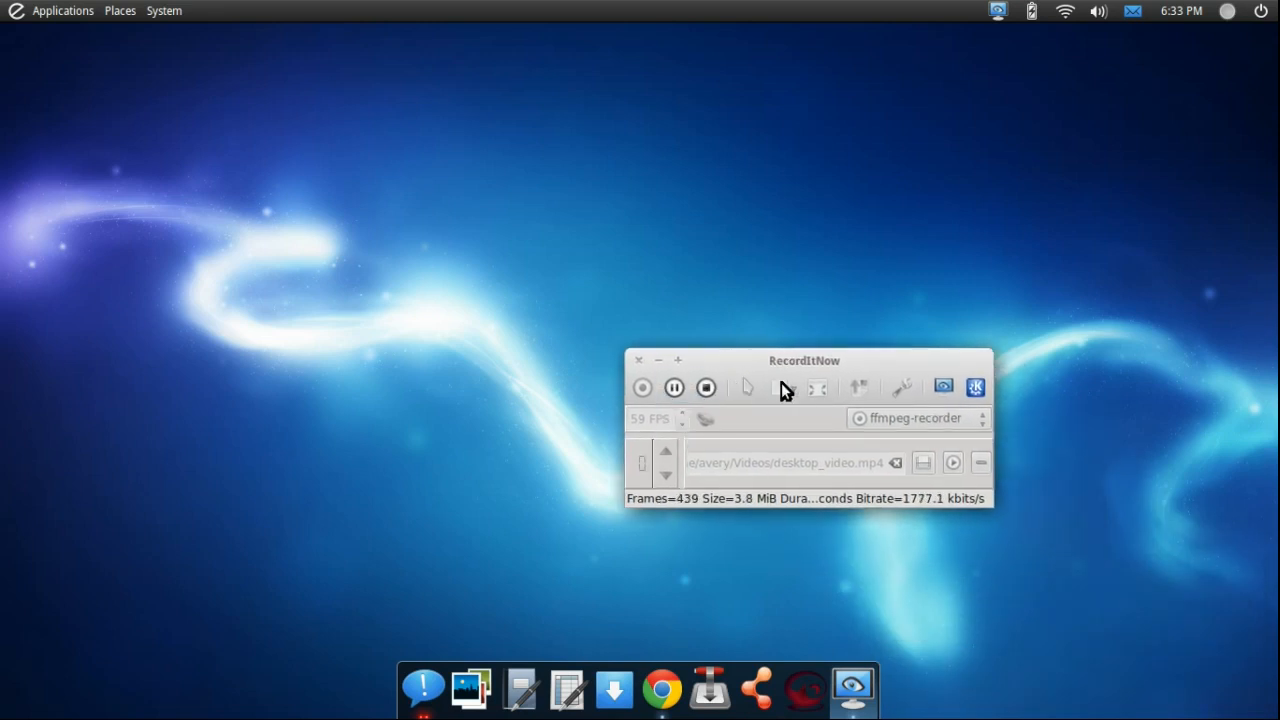
{"action": "left_click_drag", "start_coordinate": [804, 360], "coordinate": [1060, 556]}
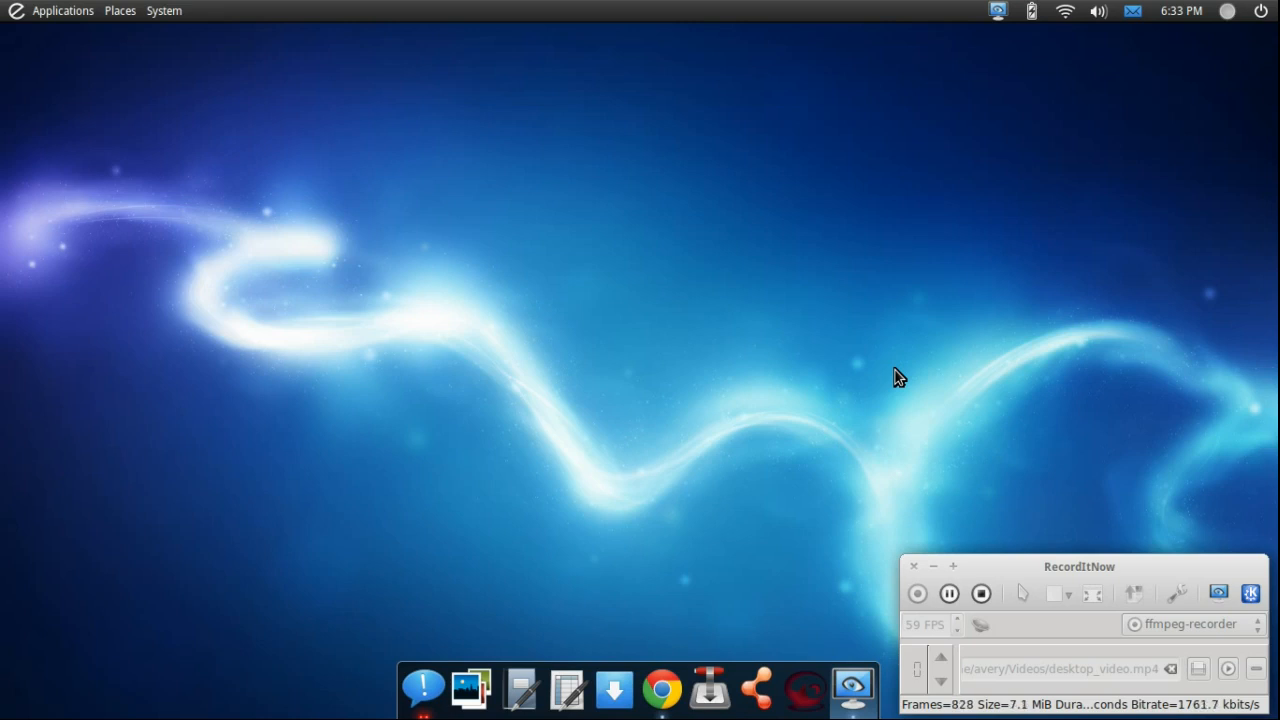
{"action": "mouse_move", "coordinate": [730, 584]}
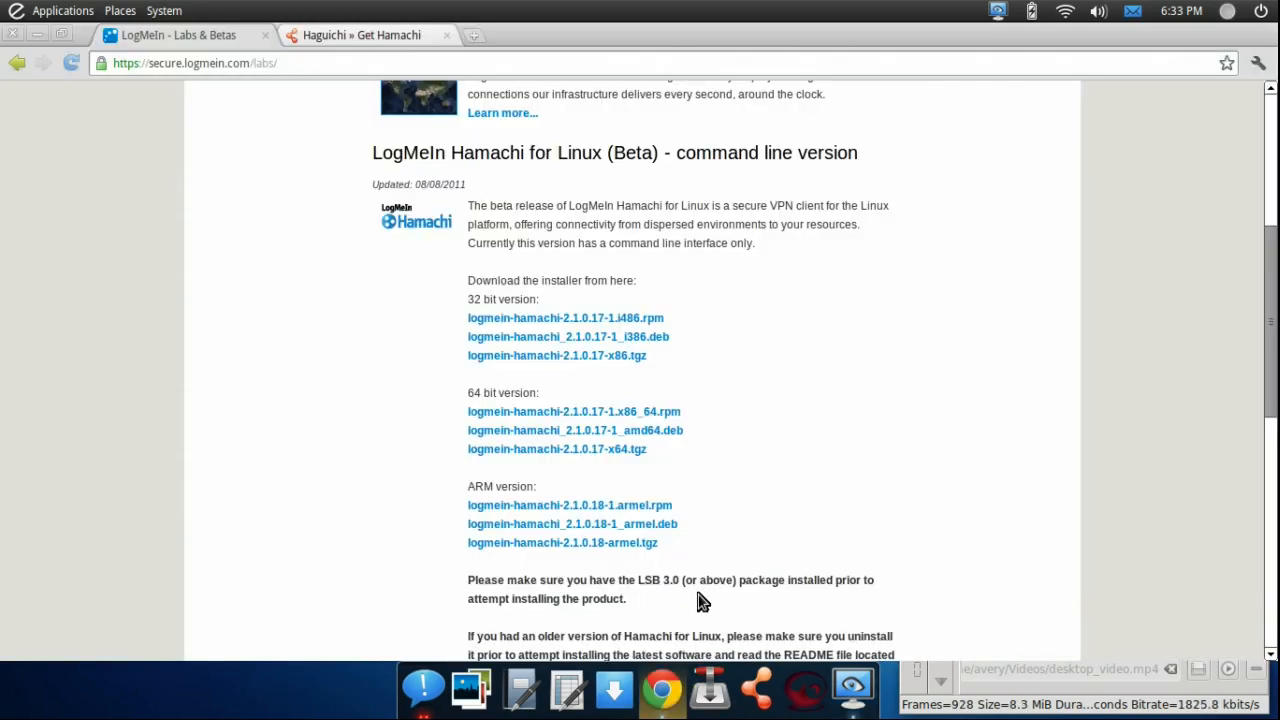
{"action": "left_click", "coordinate": [360, 36]}
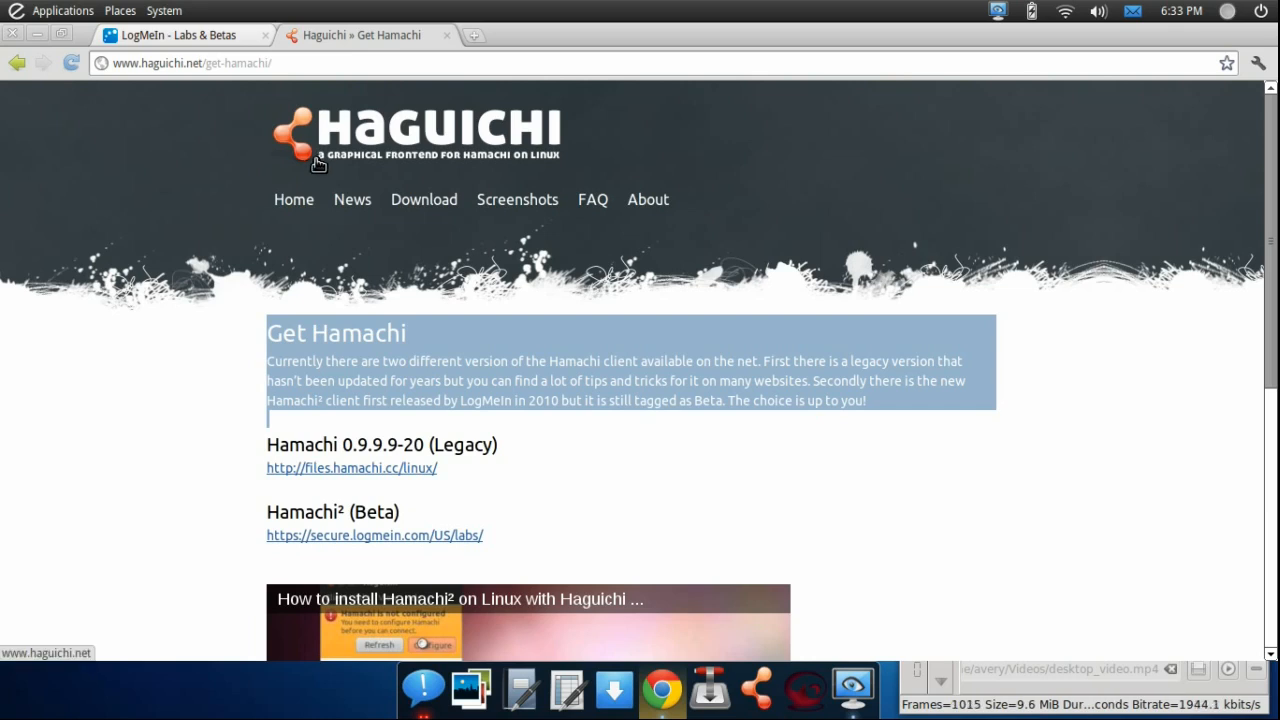
{"action": "scroll", "scroll_direction": "down", "scroll_amount": 3}
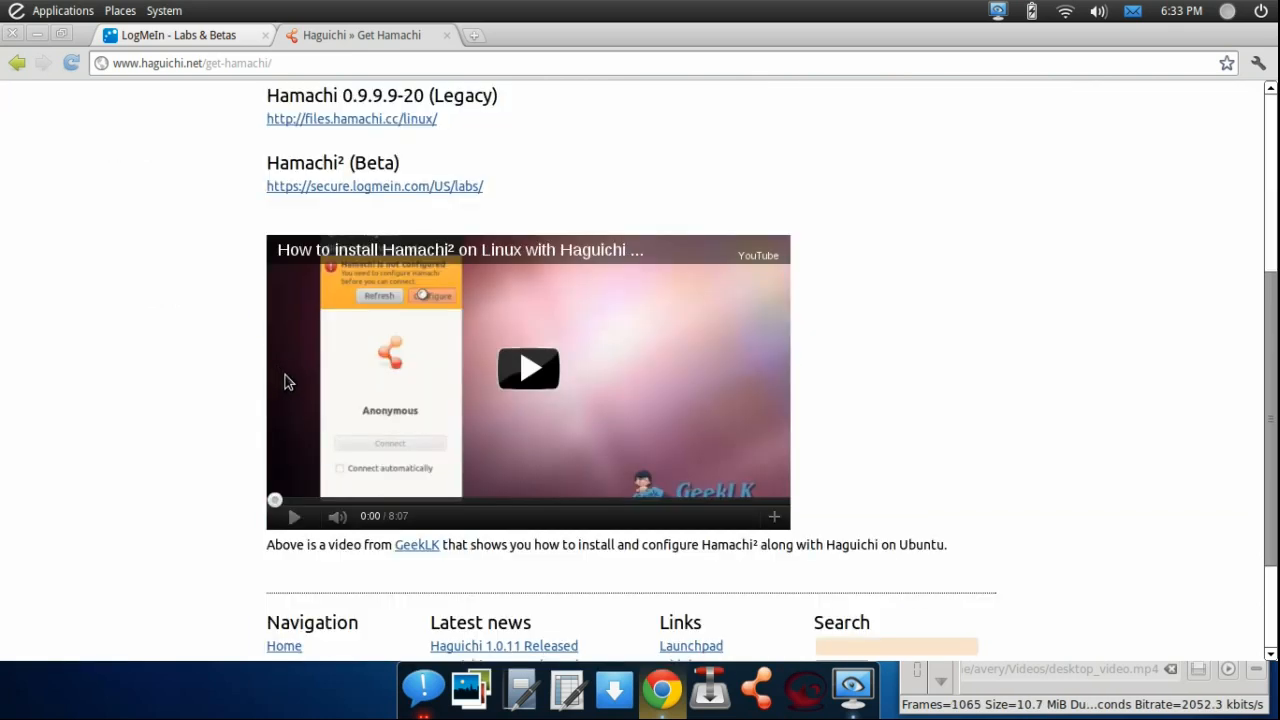
{"action": "scroll", "scroll_direction": "up", "scroll_amount": 3}
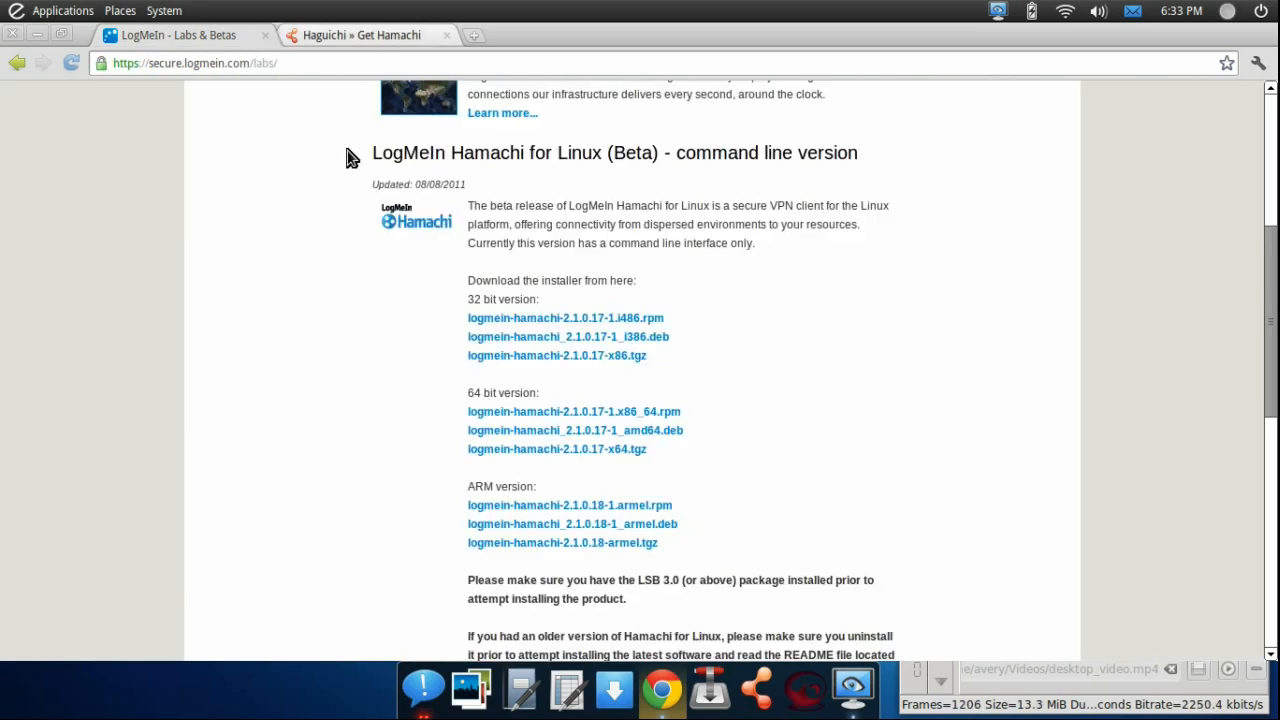
Review the 32-bit, 64-bit and ARM Hamachi installer packages on the LogMeIn Labs page.
{"action": "scroll", "scroll_direction": "up", "scroll_amount": 3}
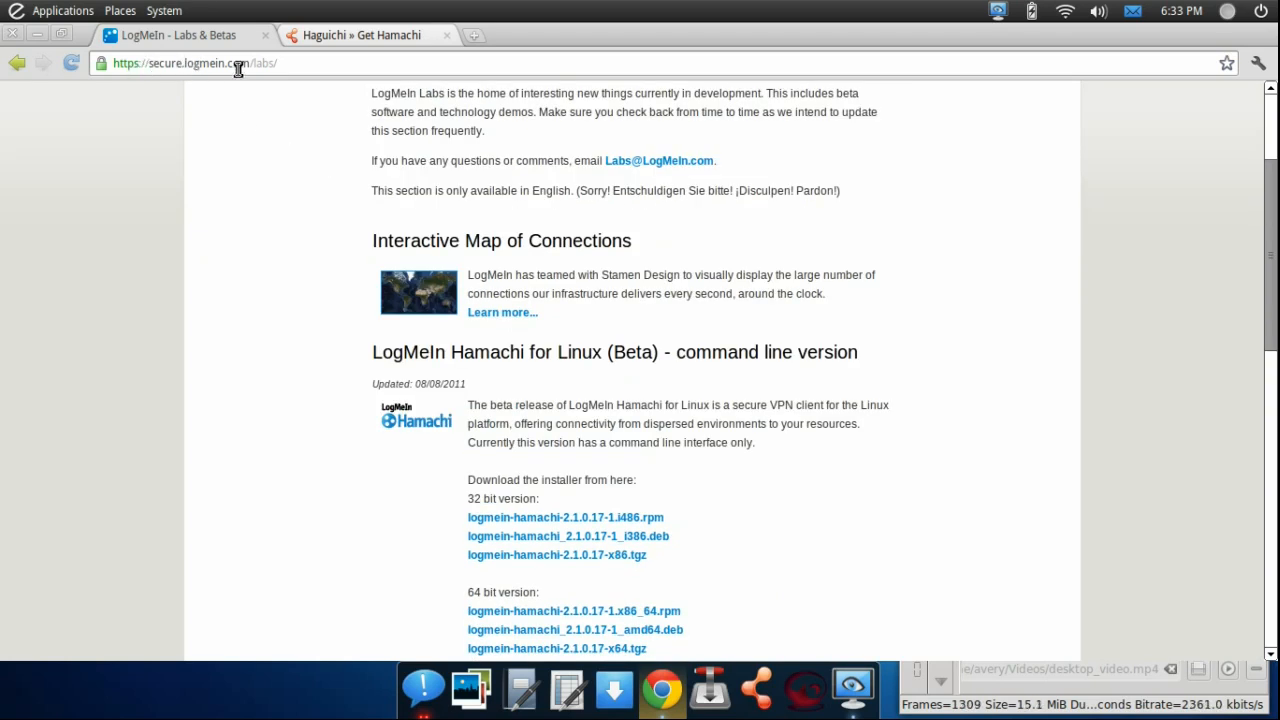
{"action": "mouse_move", "coordinate": [276, 72]}
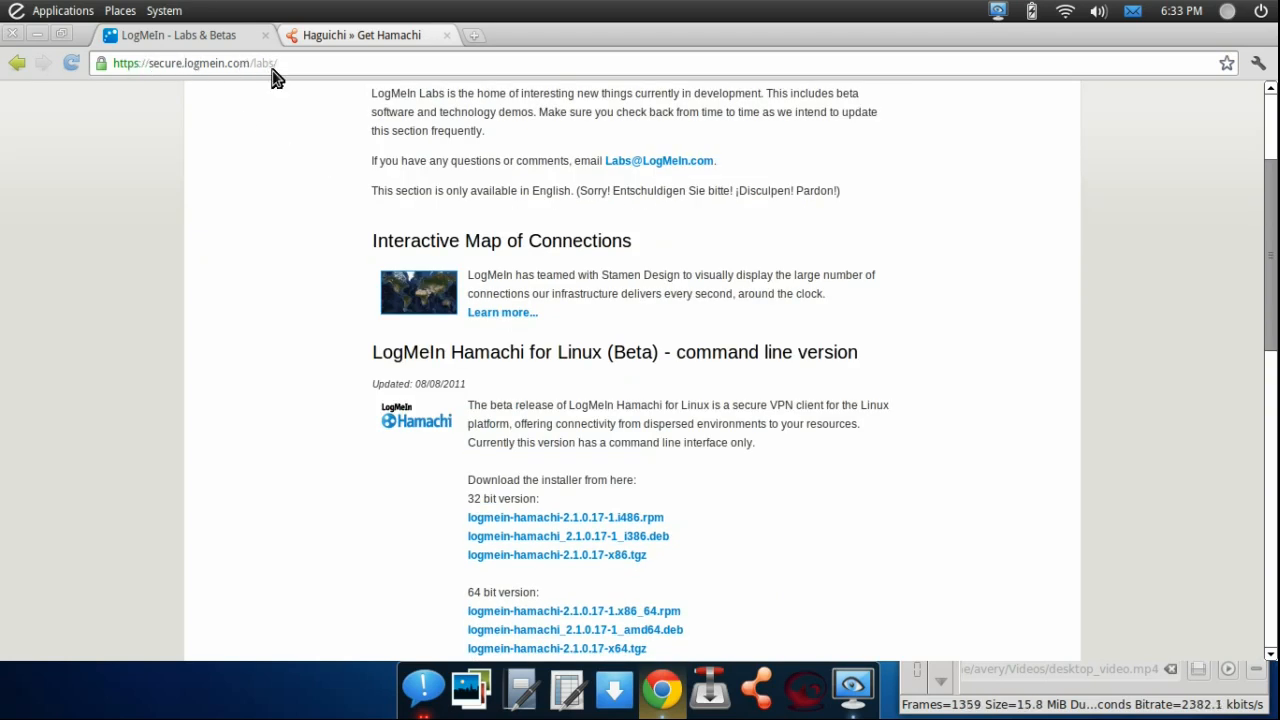
{"action": "mouse_move", "coordinate": [284, 62]}
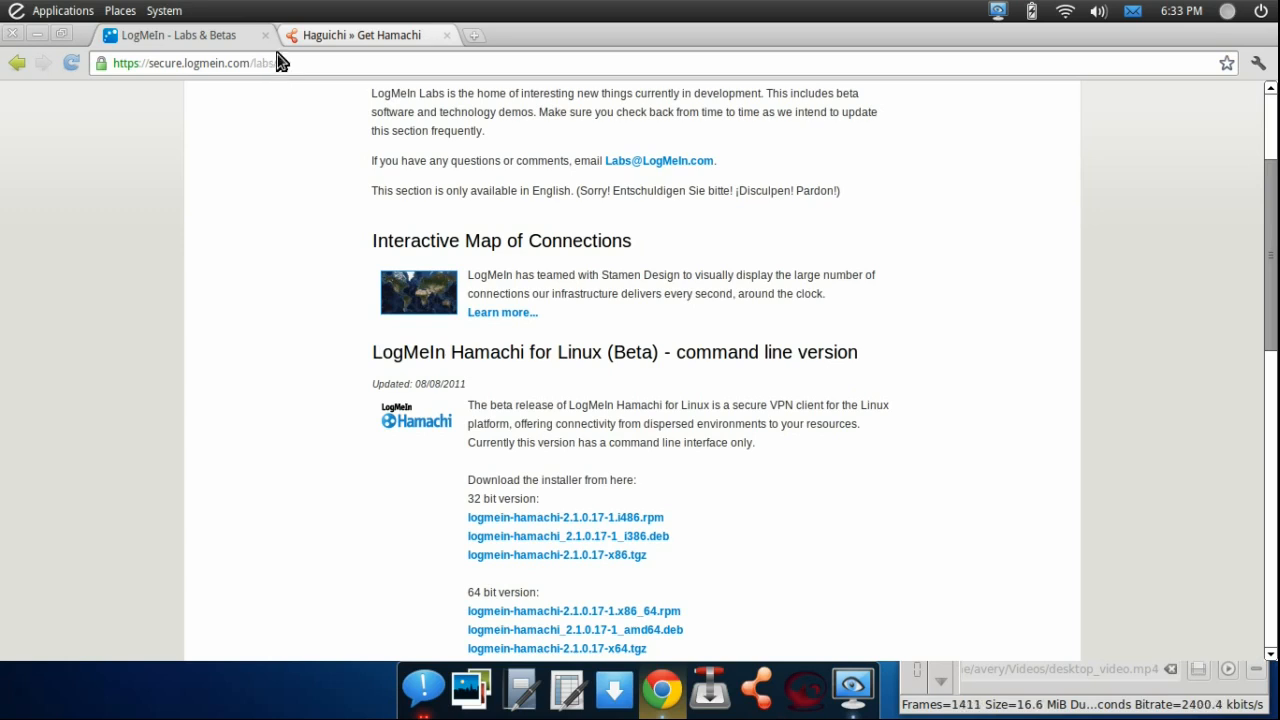
{"action": "scroll", "scroll_direction": "down", "scroll_amount": 3}
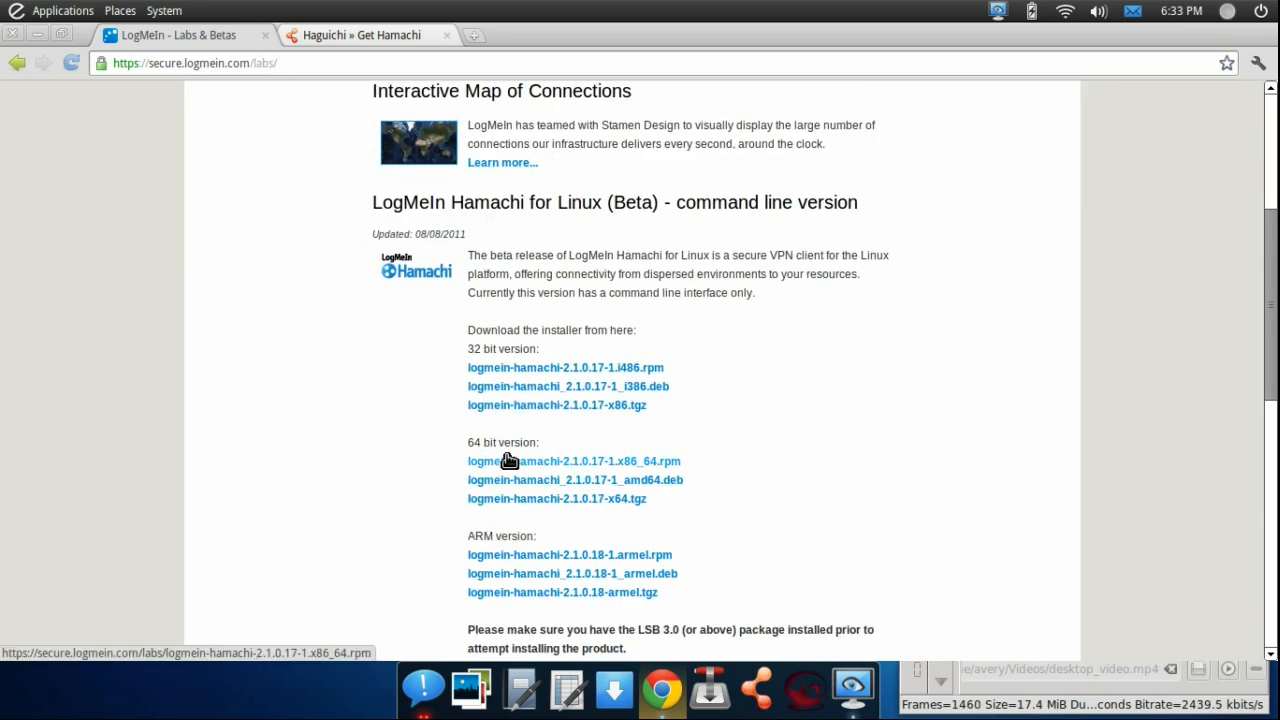
{"action": "mouse_move", "coordinate": [530, 490]}
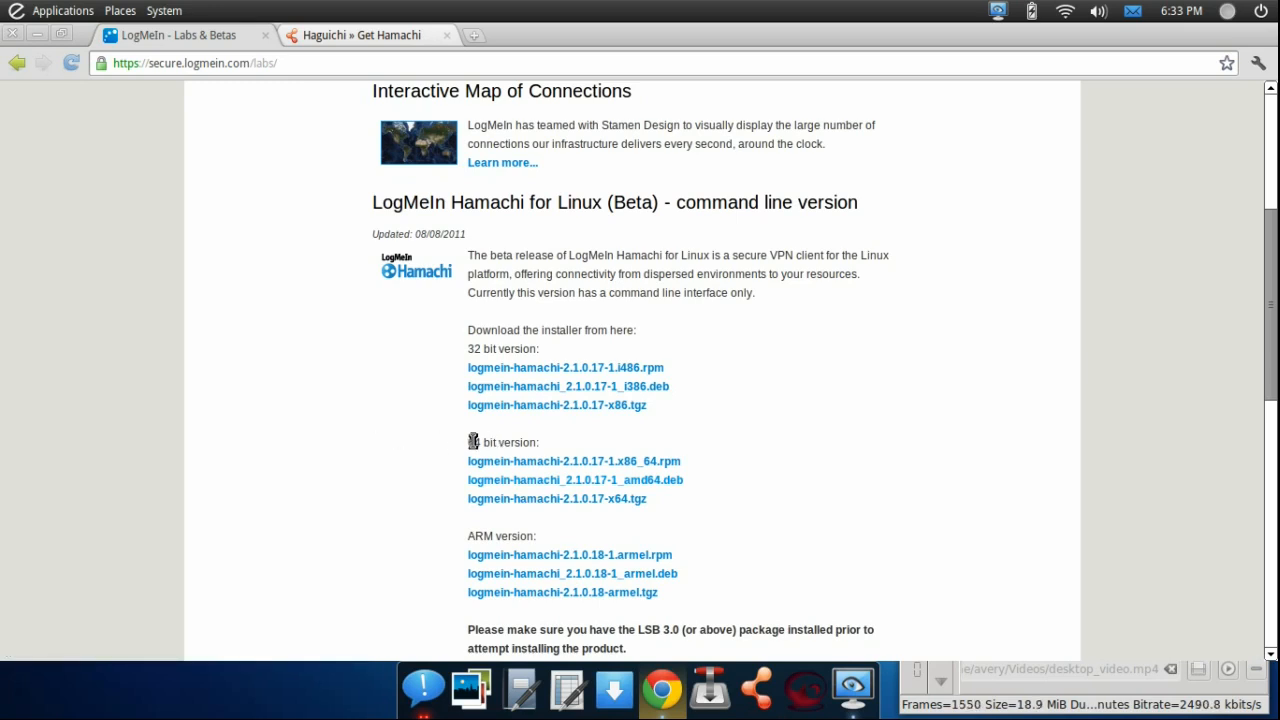
{"action": "mouse_move", "coordinate": [560, 444]}
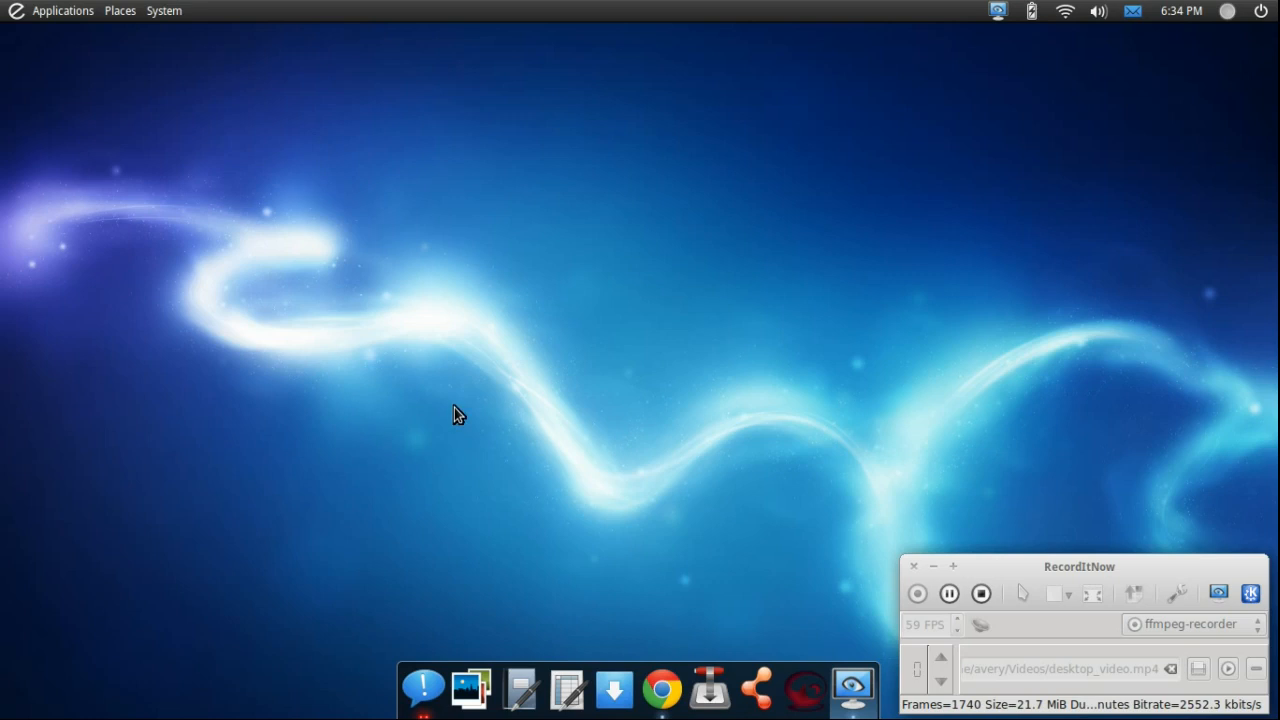
Restore Chrome from the dock showing the LogMeIn Hamachi for Linux installer links.
{"action": "left_click", "coordinate": [662, 688]}
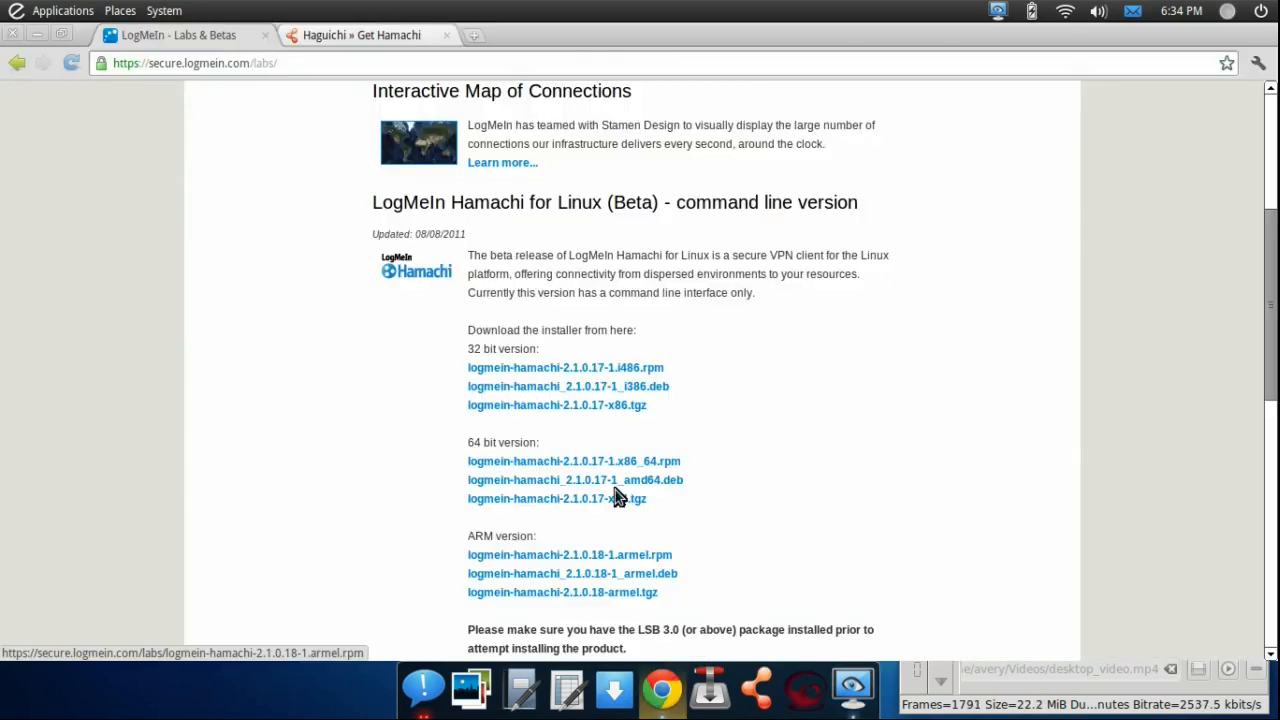
{"action": "mouse_move", "coordinate": [604, 278]}
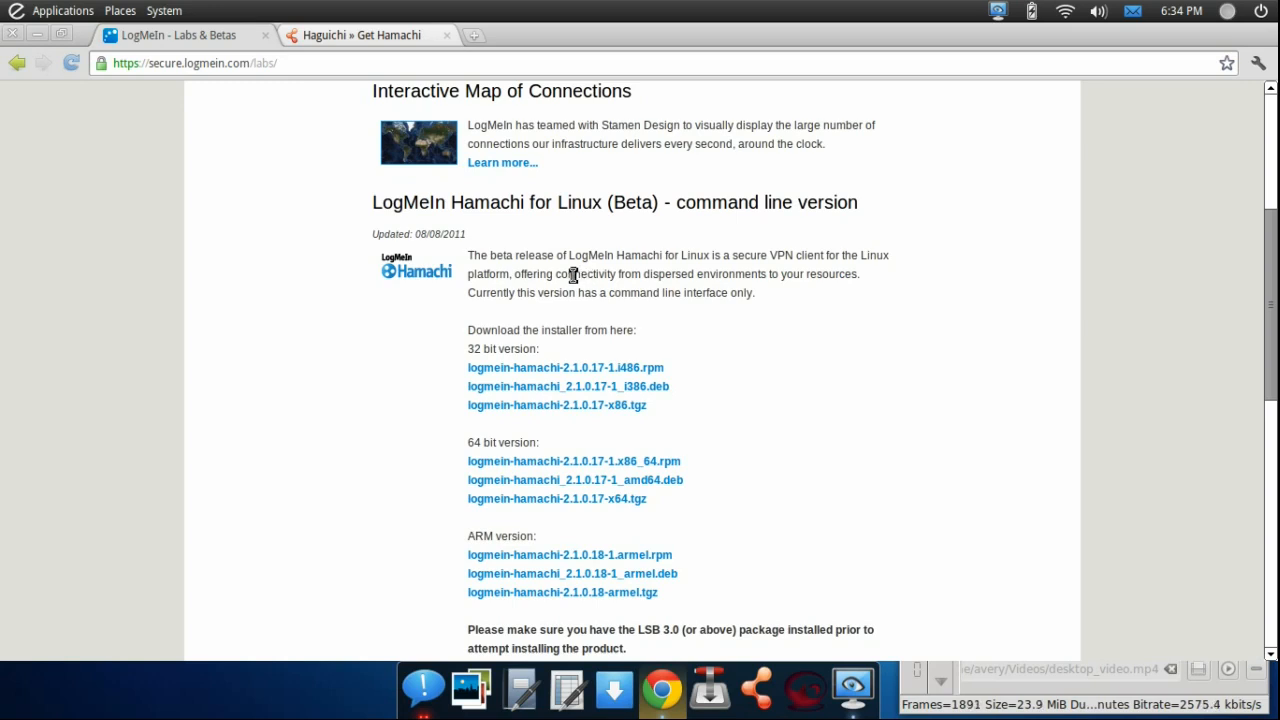
{"action": "mouse_move", "coordinate": [540, 500]}
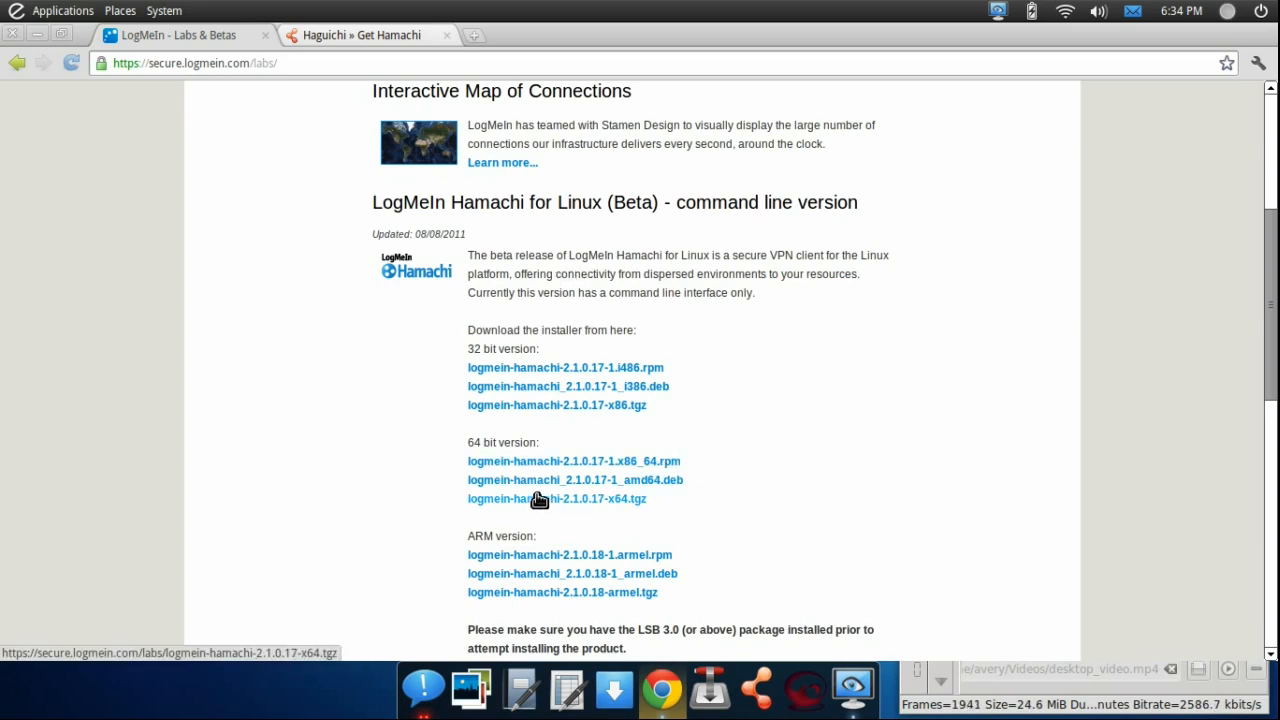
{"action": "mouse_move", "coordinate": [650, 480]}
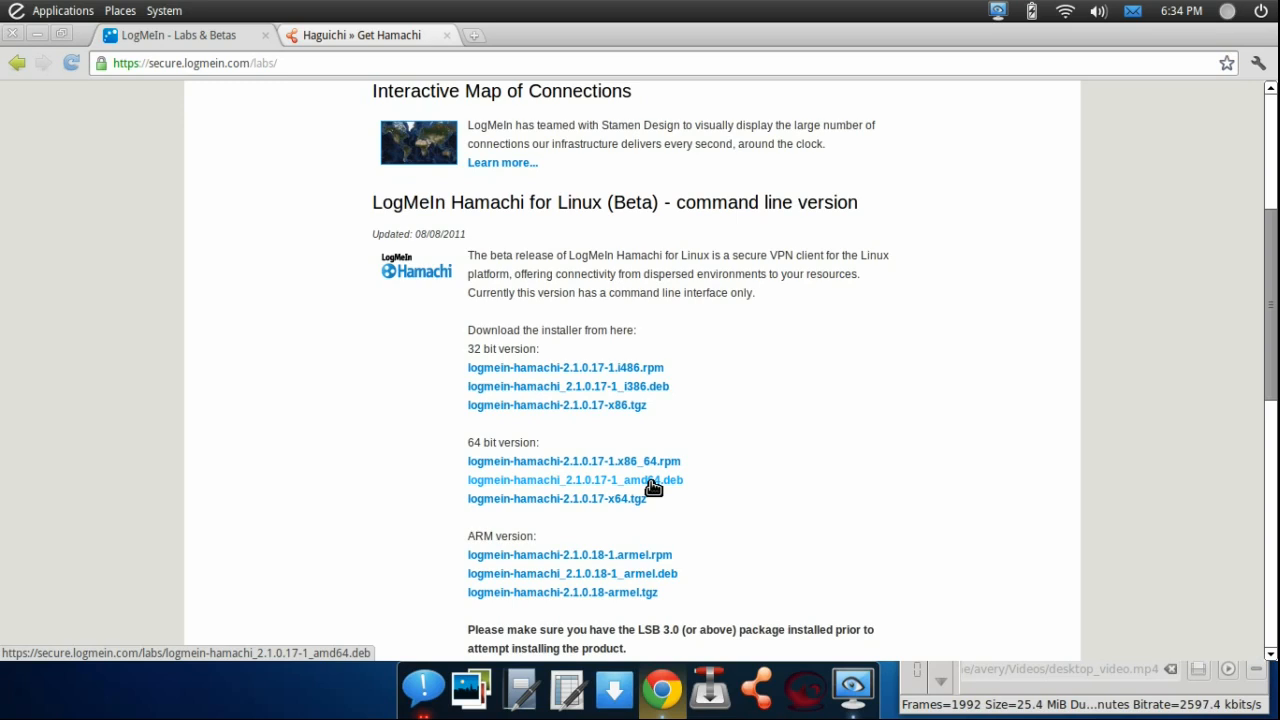
{"action": "mouse_move", "coordinate": [844, 396]}
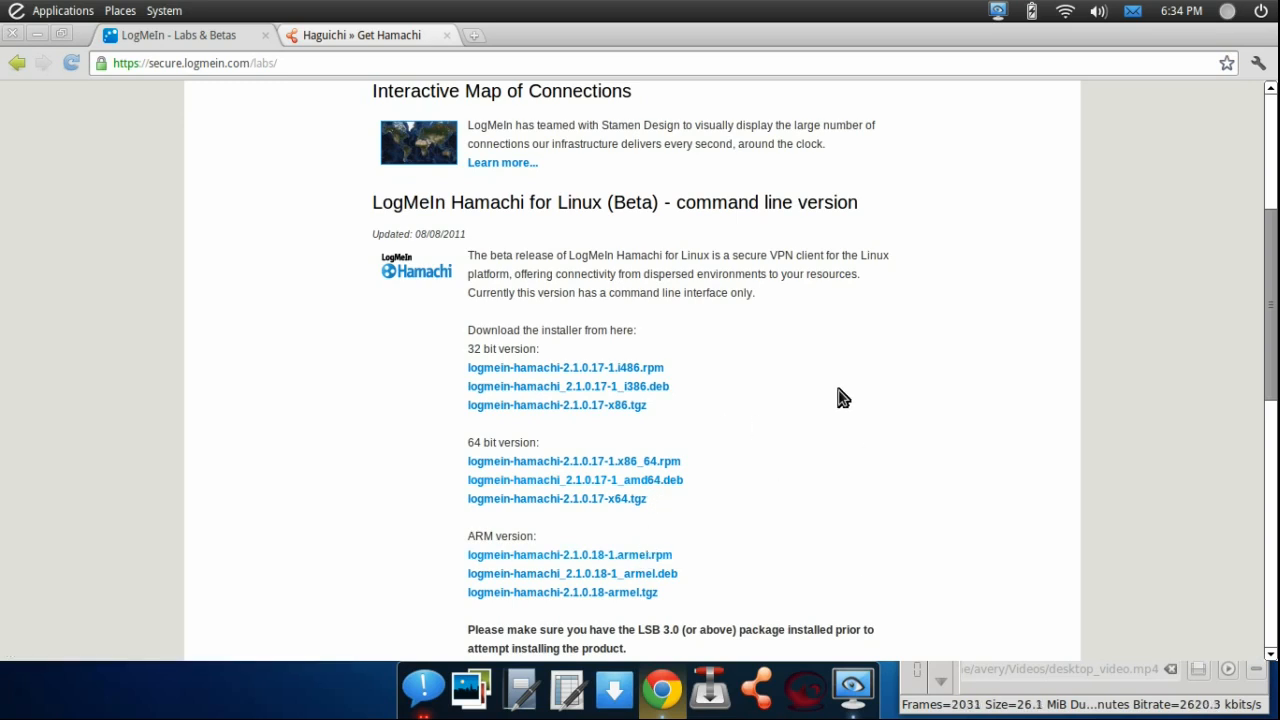
Navigate from the Get Hamachi page via Home to the Haguichi Download page.
{"action": "left_click", "coordinate": [368, 36]}
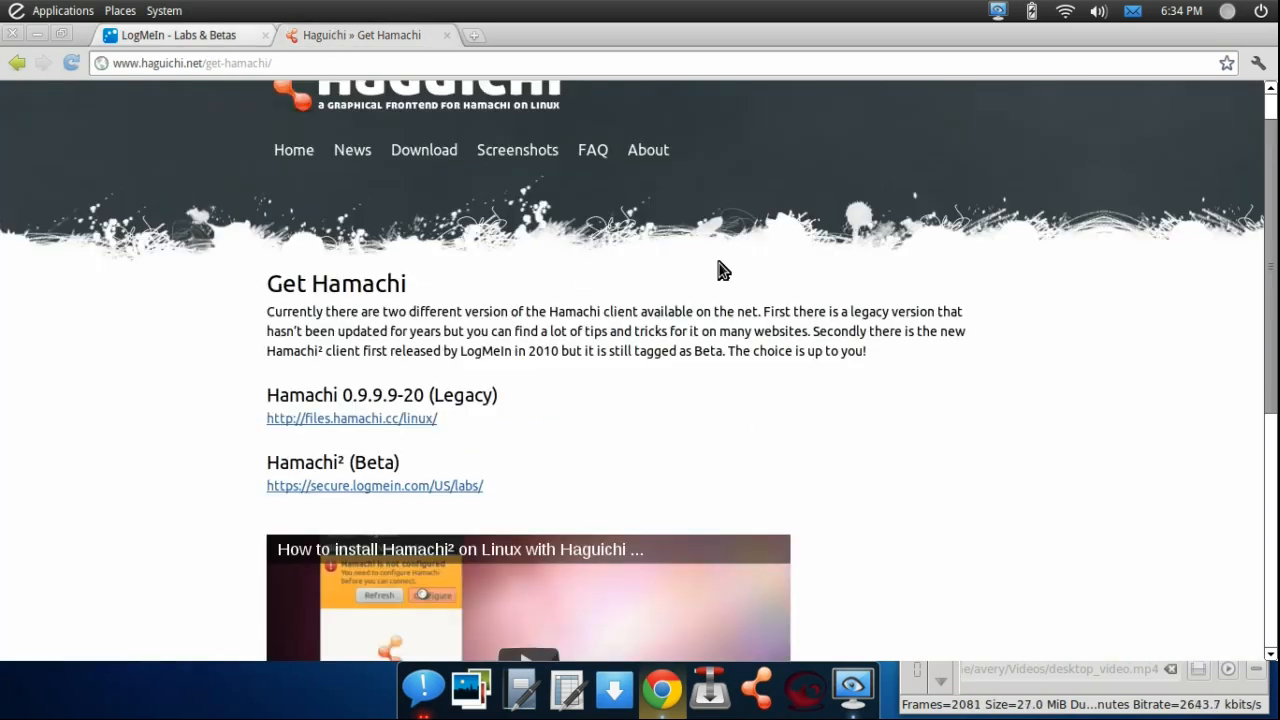
{"action": "scroll", "scroll_direction": "up", "scroll_amount": 3}
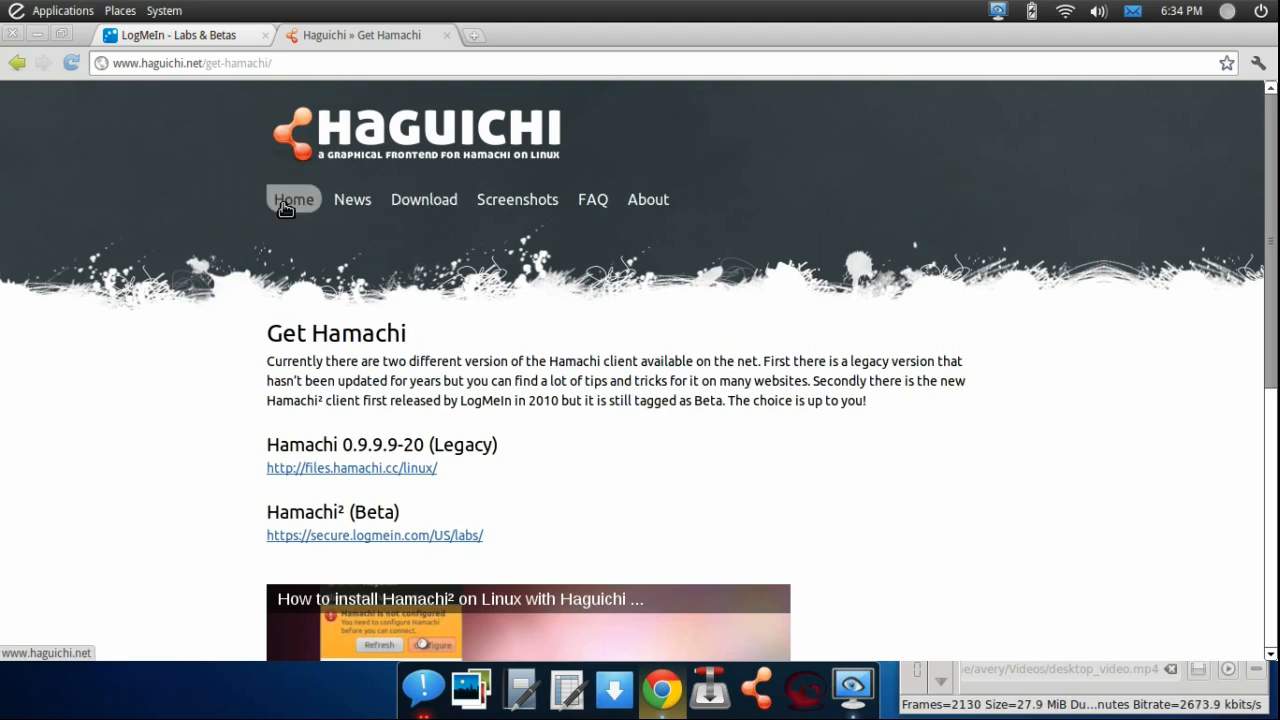
{"action": "left_click", "coordinate": [292, 200]}
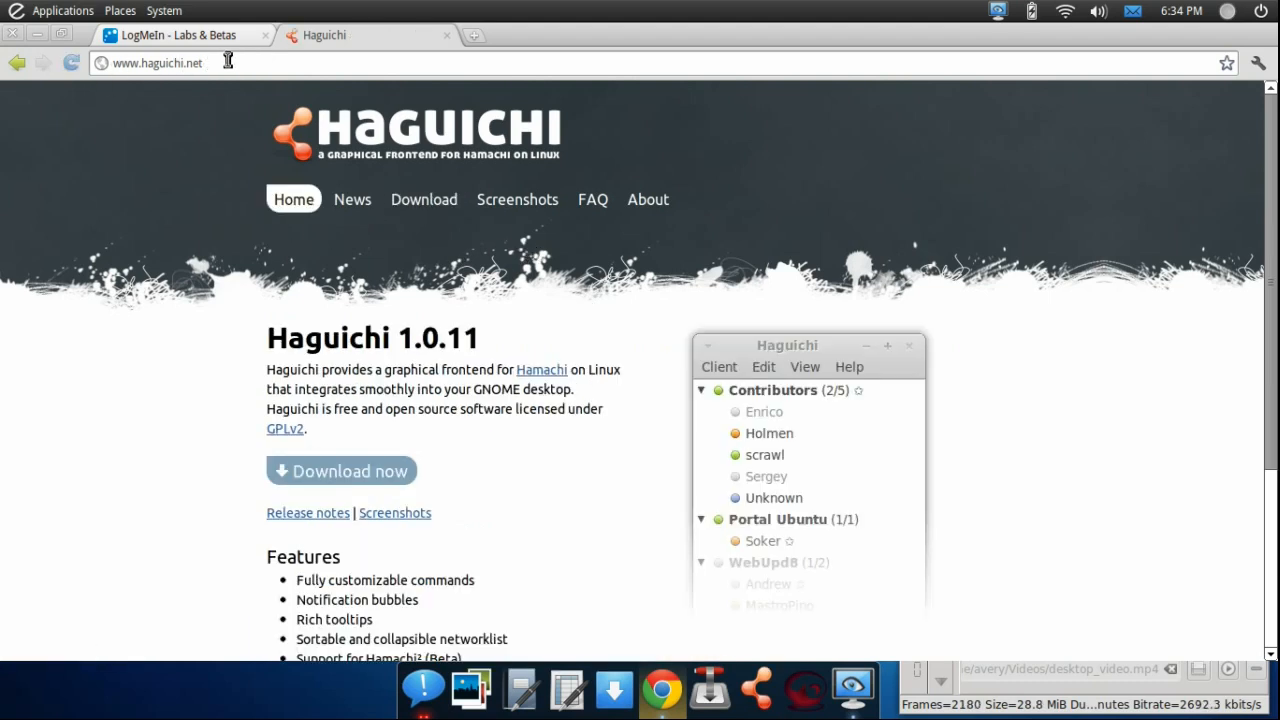
{"action": "left_click", "coordinate": [72, 62]}
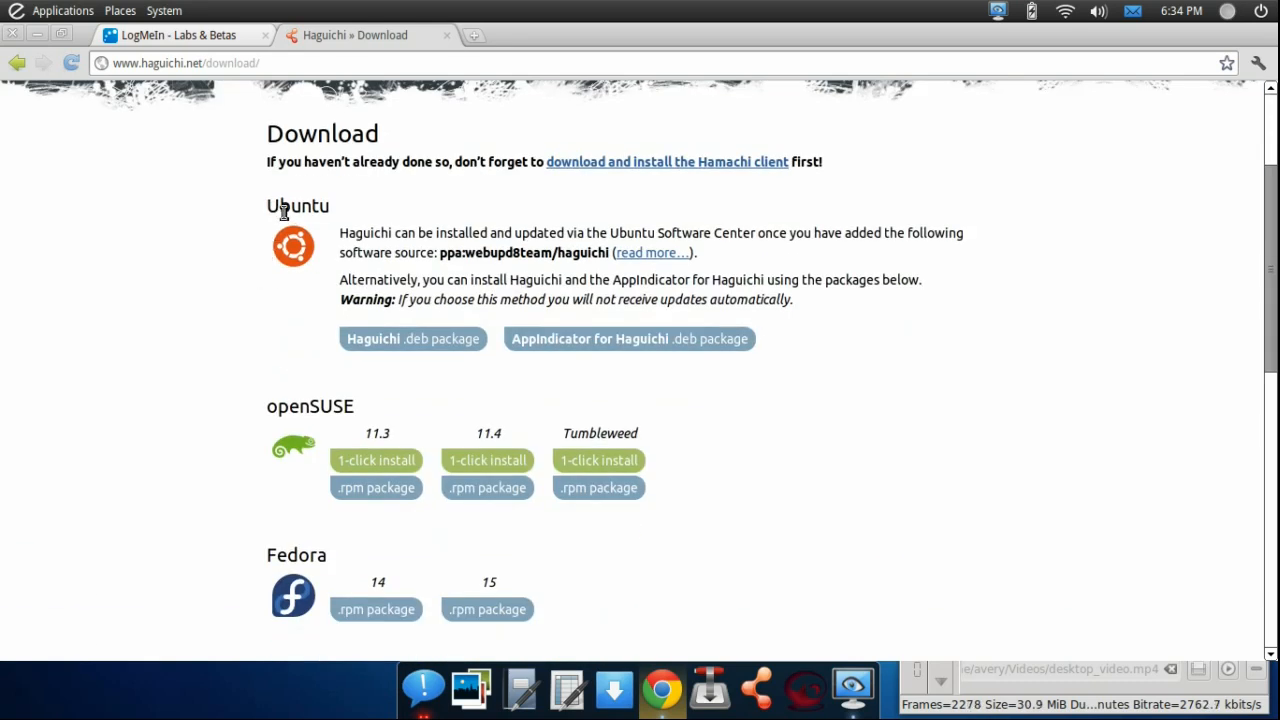
Review Haguichi packages down to Mandriva, Arch Linux and Source Tarball, then back to Ubuntu.
{"action": "scroll", "scroll_direction": "down", "scroll_amount": 3}
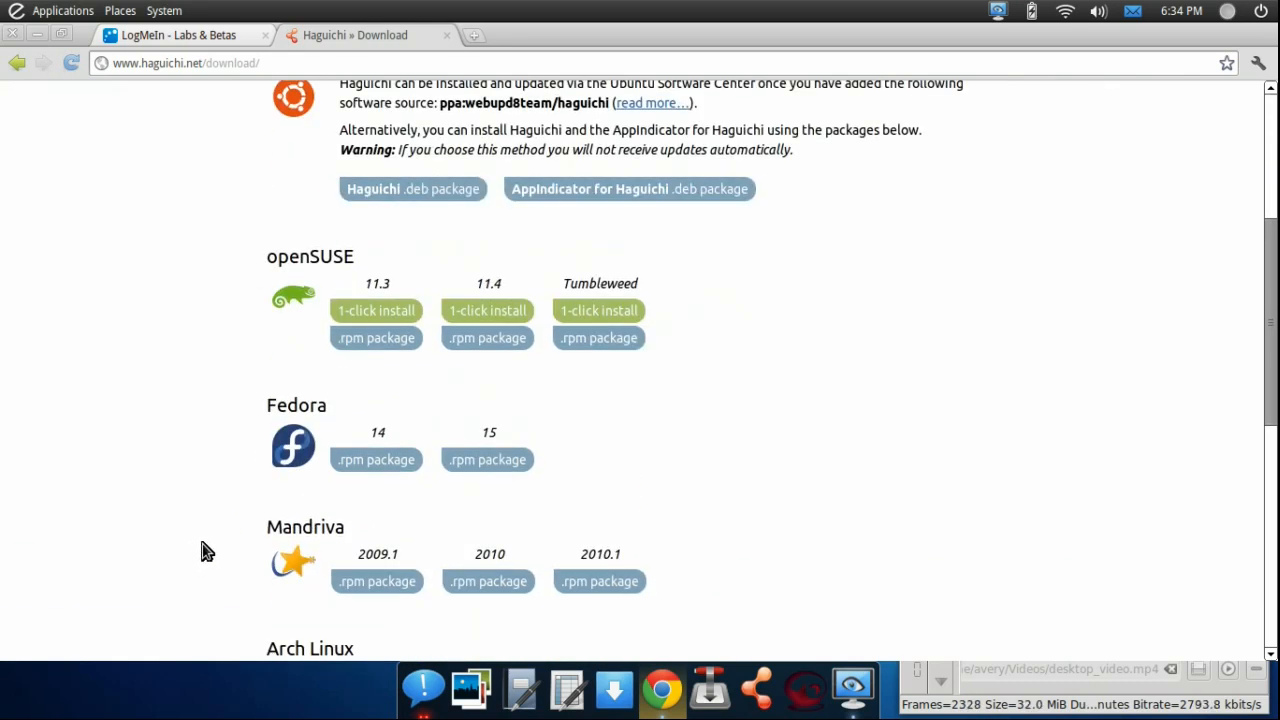
{"action": "scroll", "scroll_direction": "down", "scroll_amount": 3}
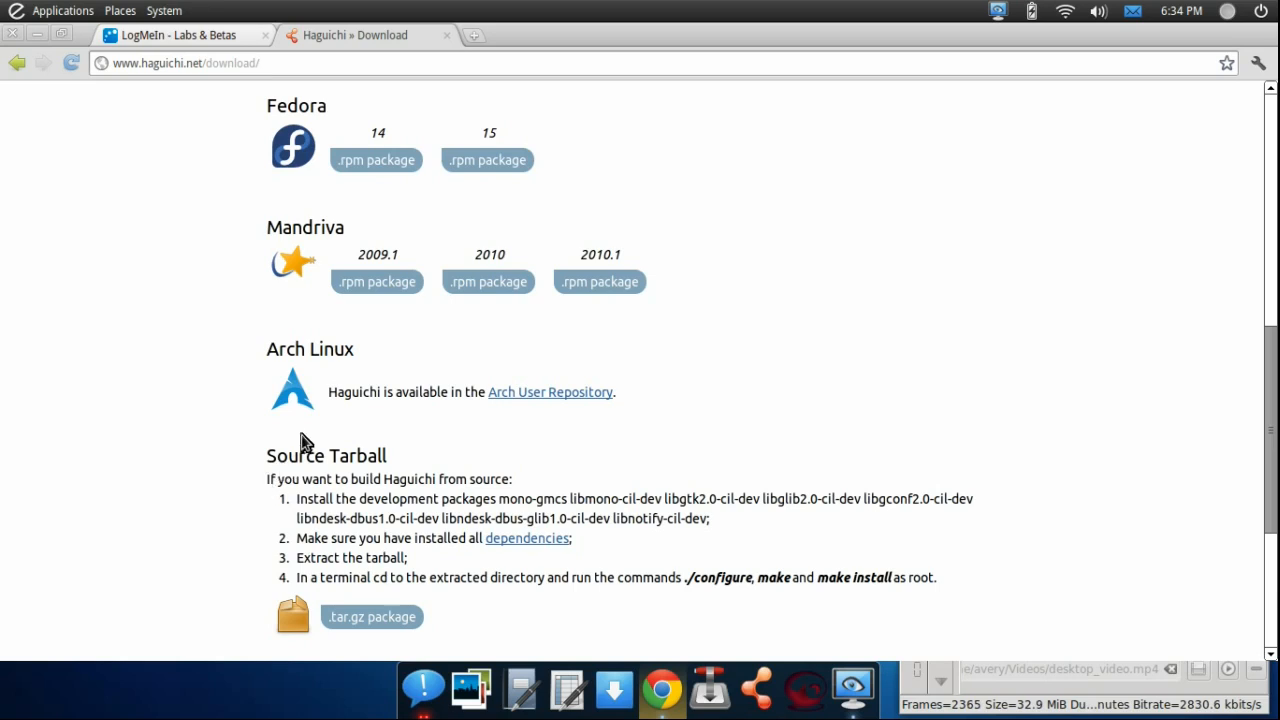
{"action": "scroll", "scroll_direction": "up", "scroll_amount": 3}
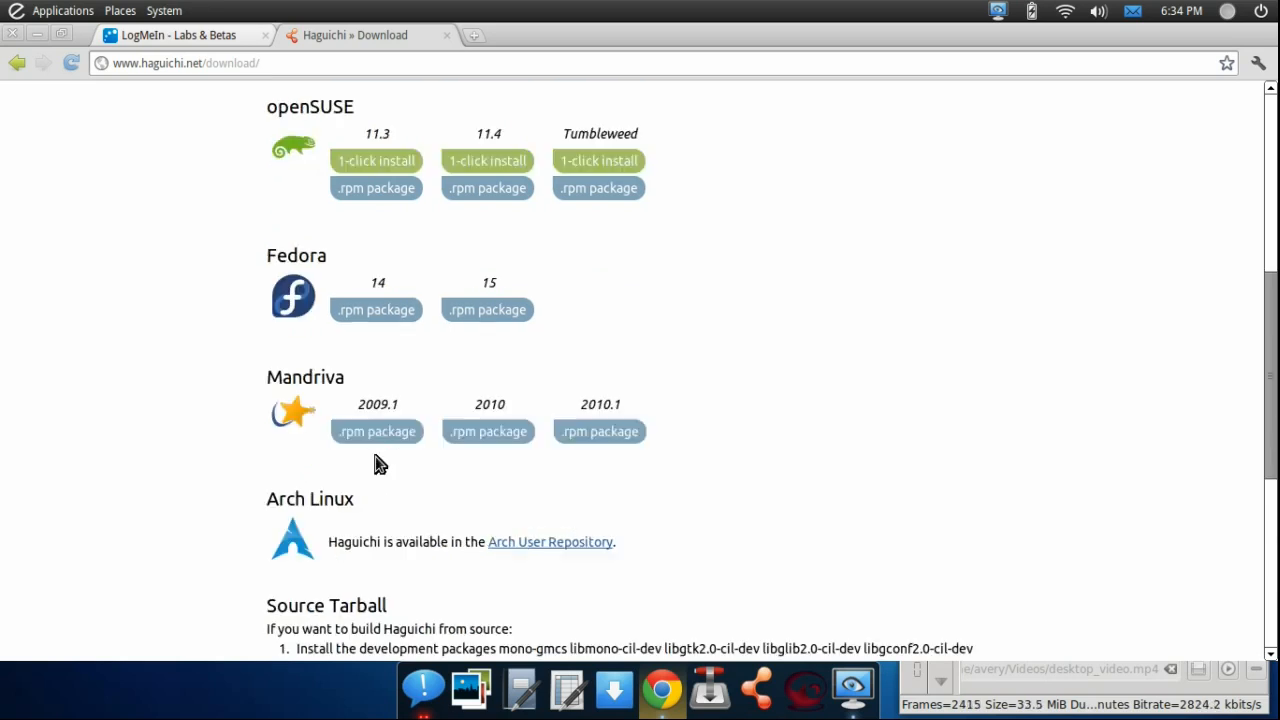
{"action": "scroll", "scroll_direction": "up", "scroll_amount": 3}
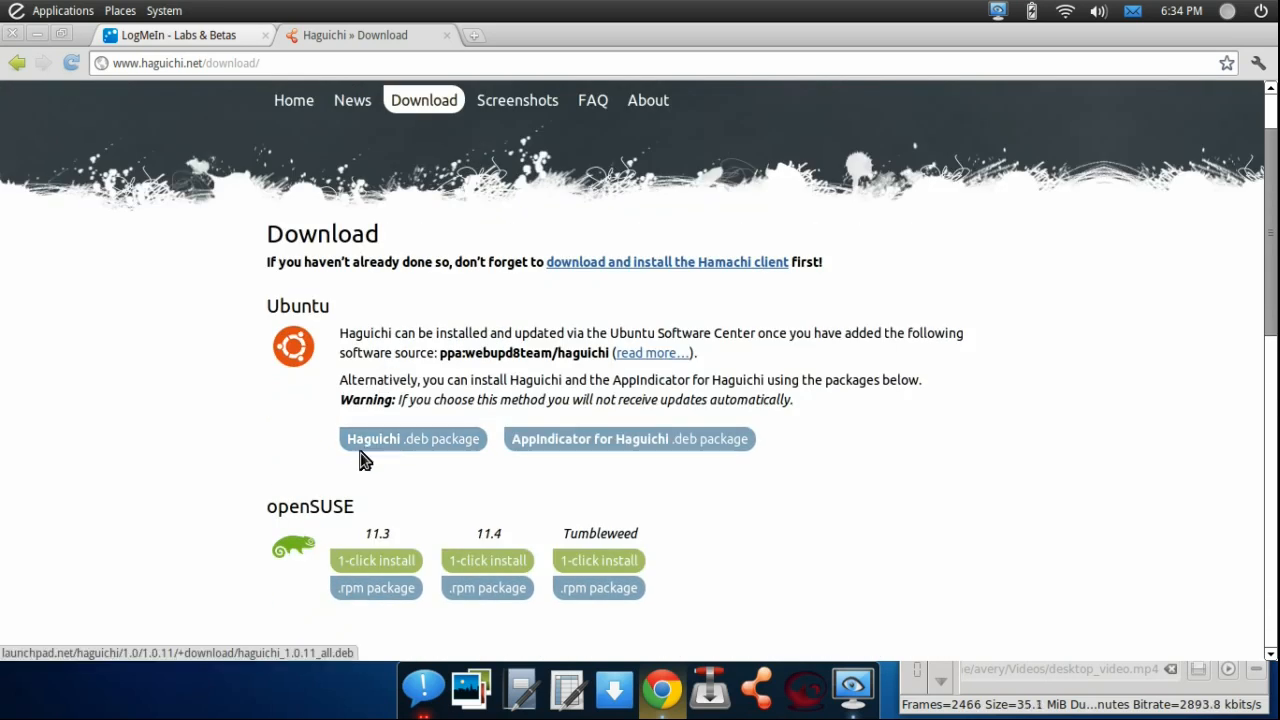
{"action": "mouse_move", "coordinate": [412, 438]}
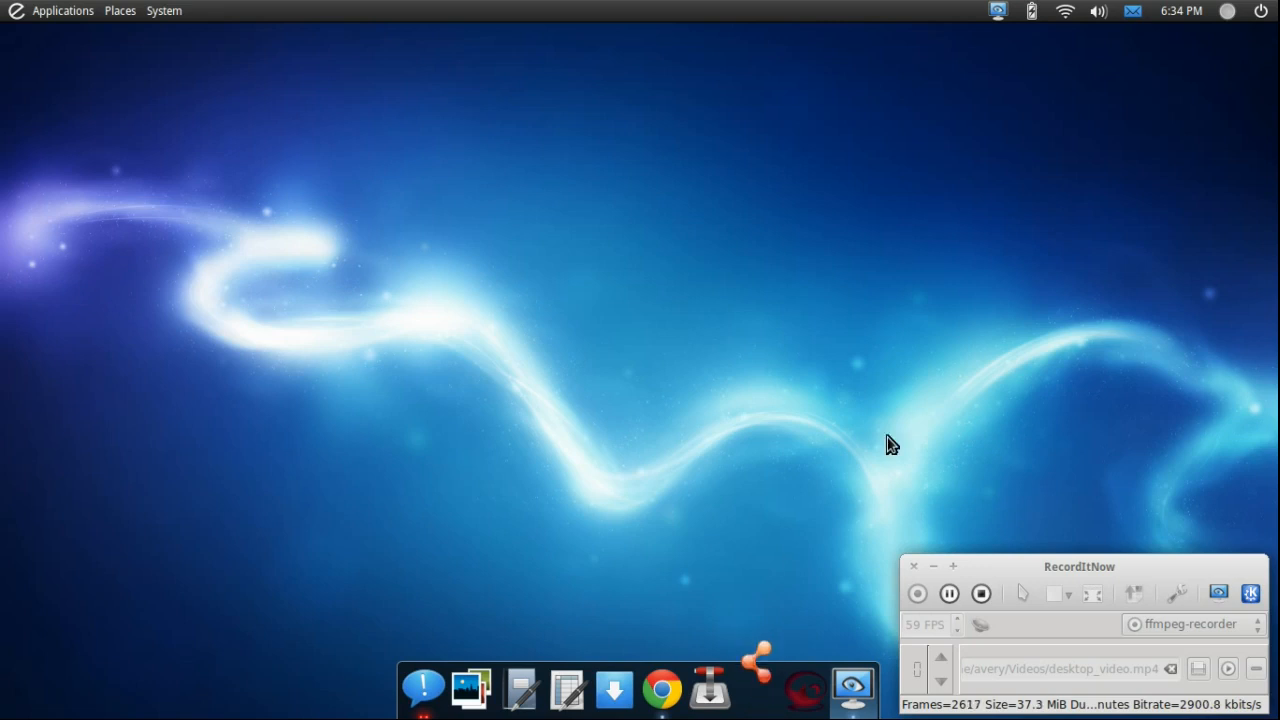
{"action": "left_click", "coordinate": [756, 688]}
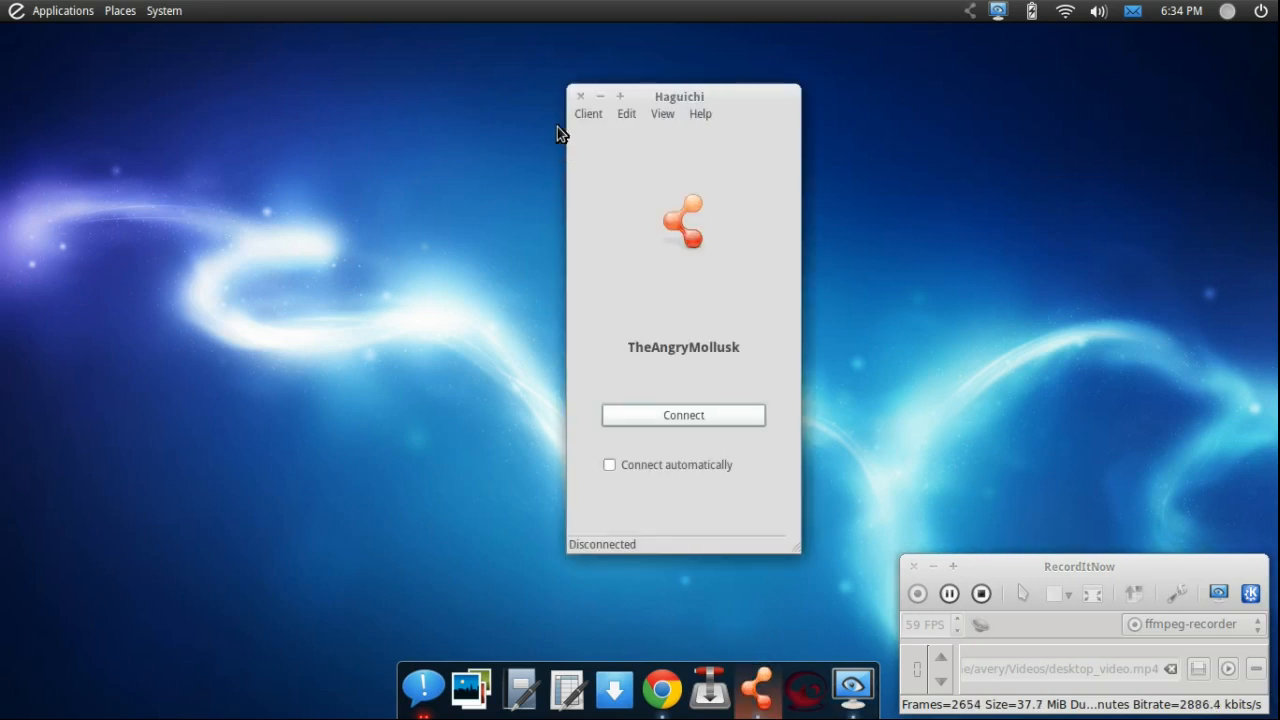
{"action": "mouse_move", "coordinate": [604, 152]}
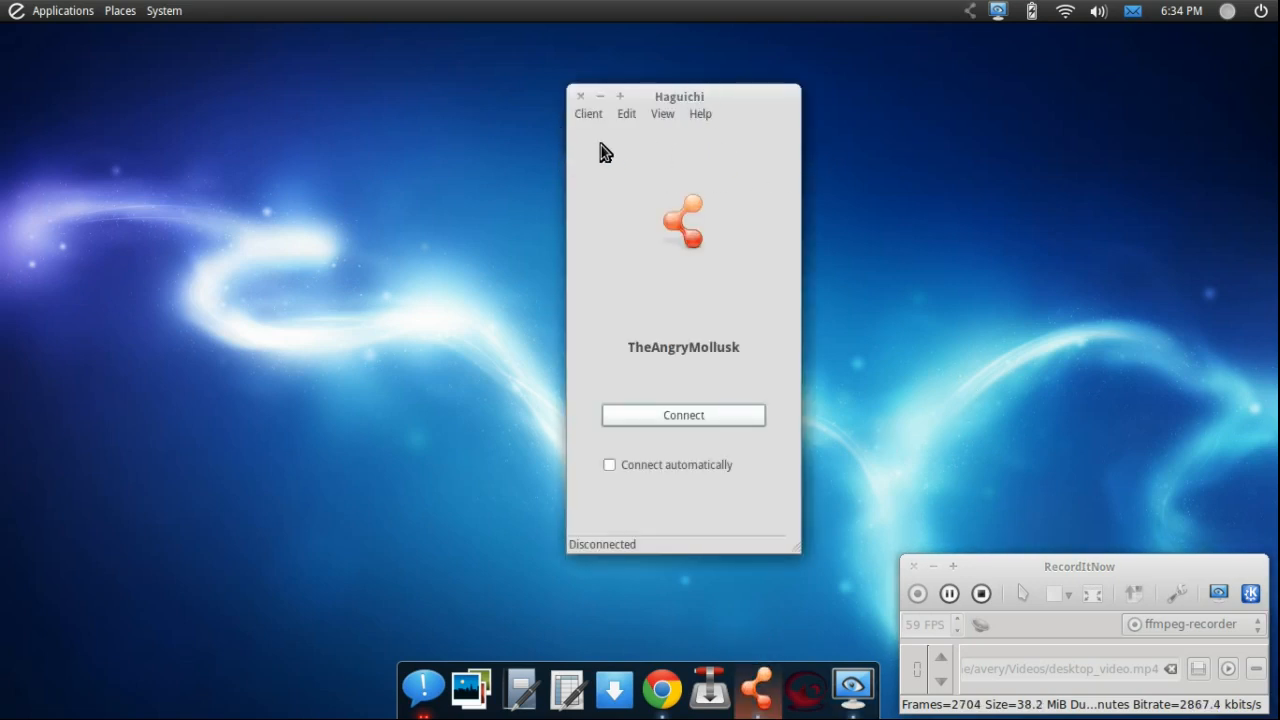
{"action": "mouse_move", "coordinate": [720, 166]}
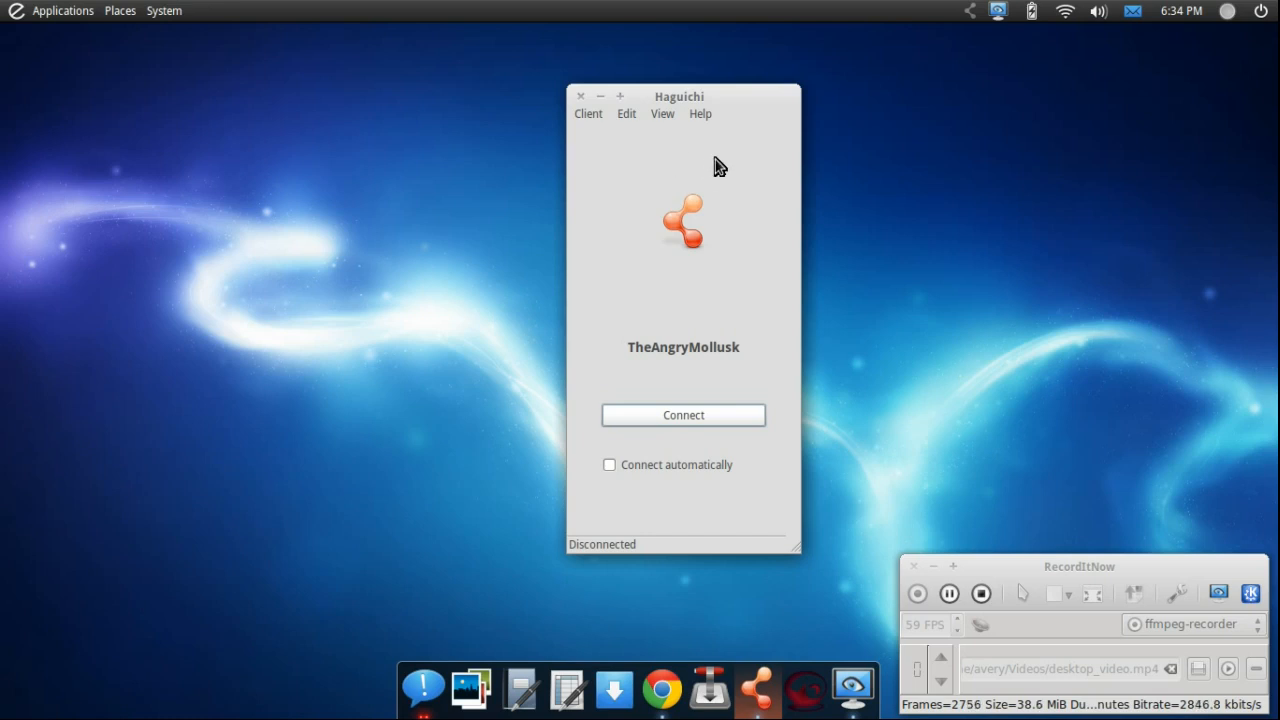
{"action": "mouse_move", "coordinate": [736, 176]}
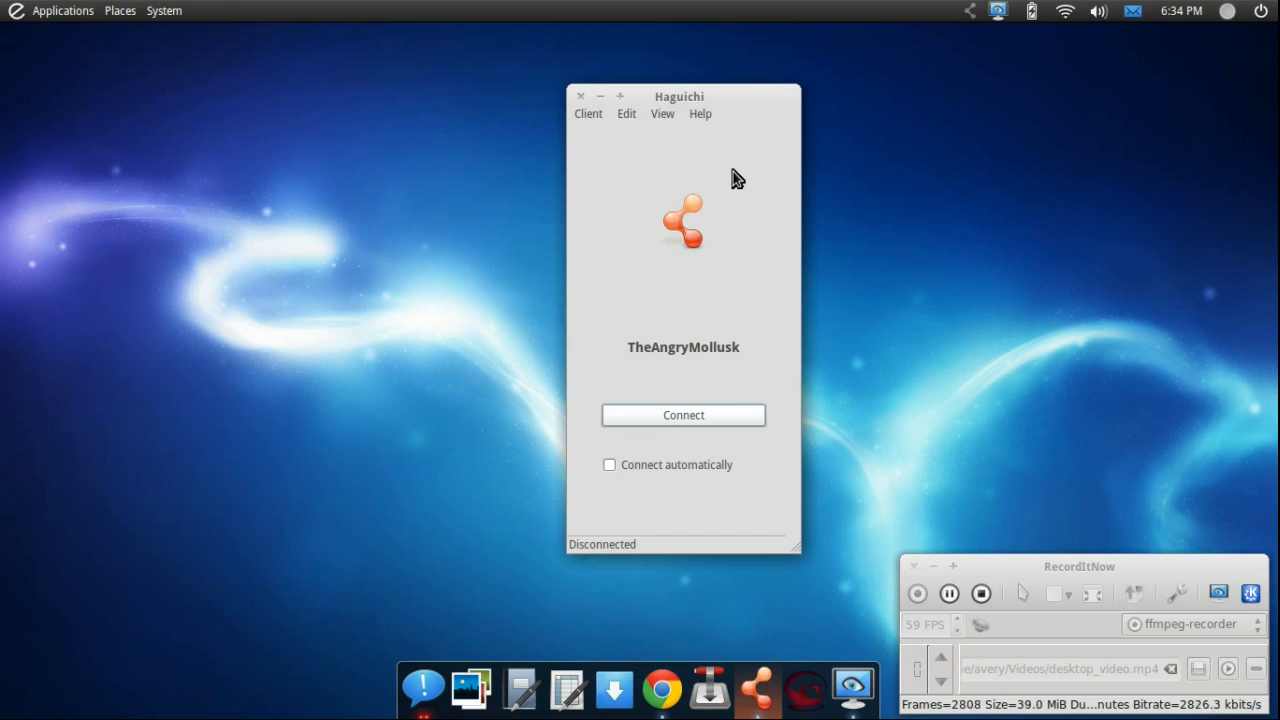
{"action": "mouse_move", "coordinate": [752, 170]}
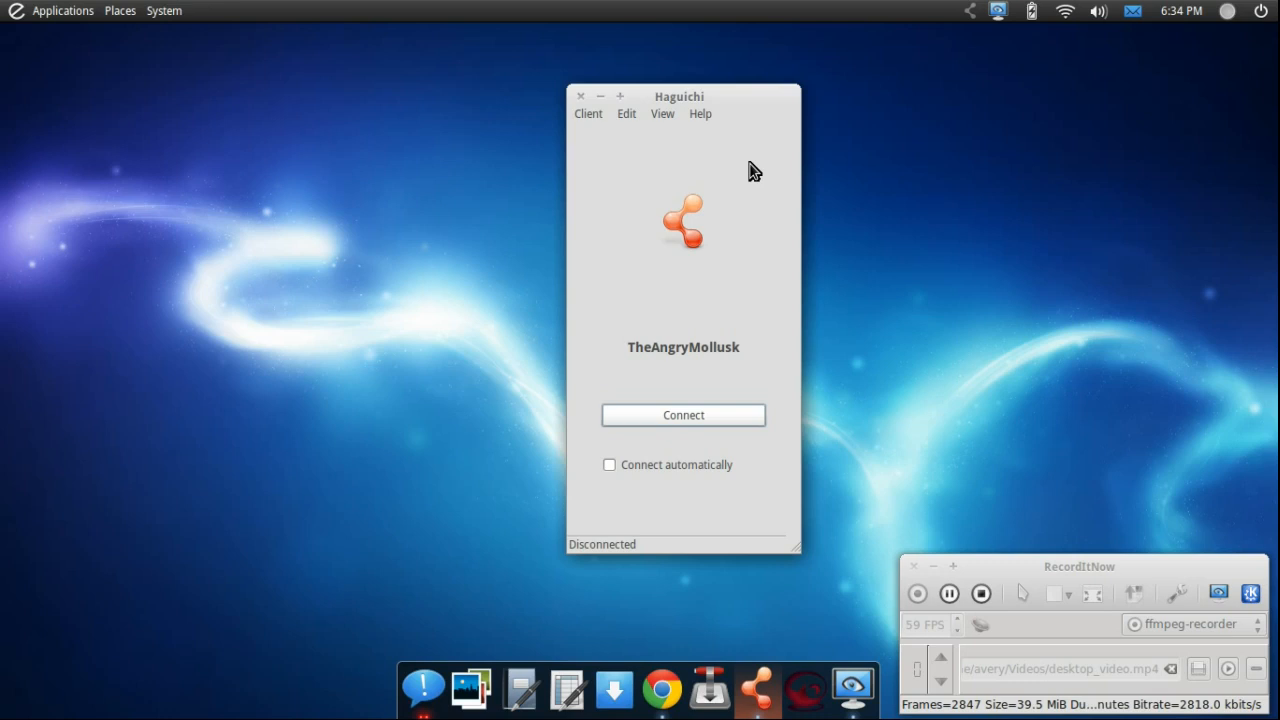
{"action": "mouse_move", "coordinate": [612, 138]}
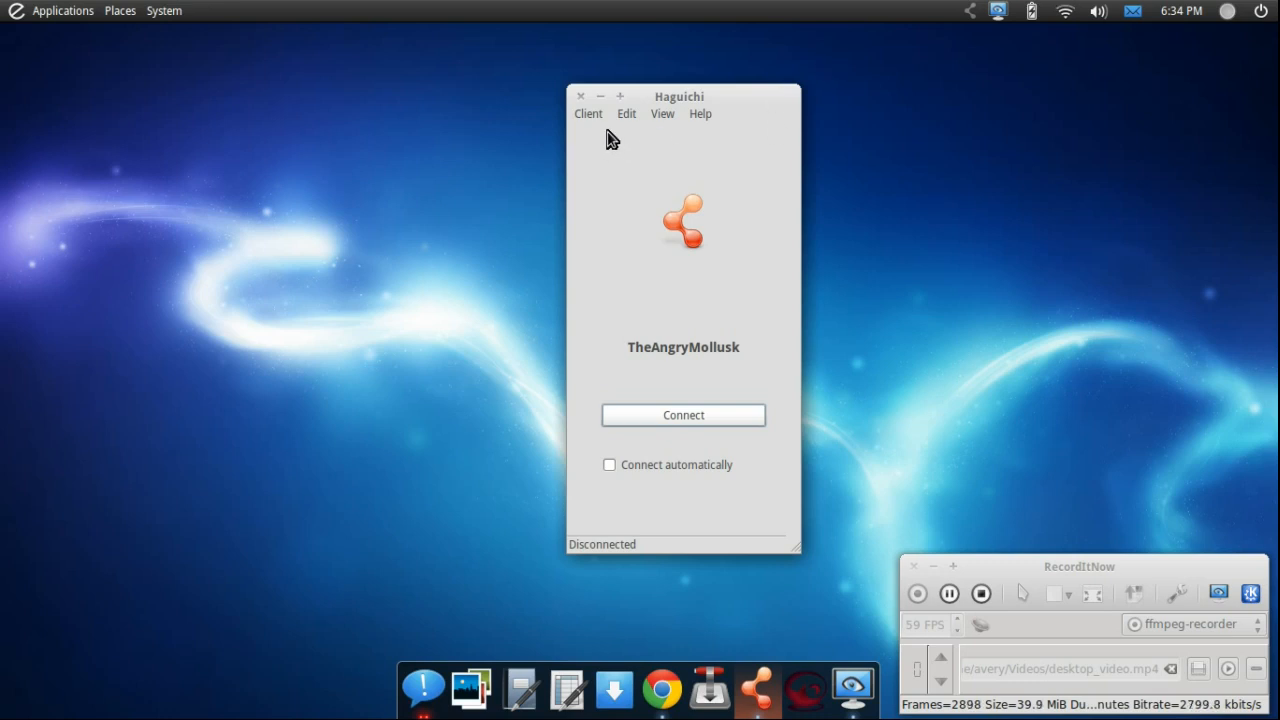
Change the client nickname, keeping TheAngryMollusk, via Client > Change Nickname.
{"action": "left_click", "coordinate": [588, 112]}
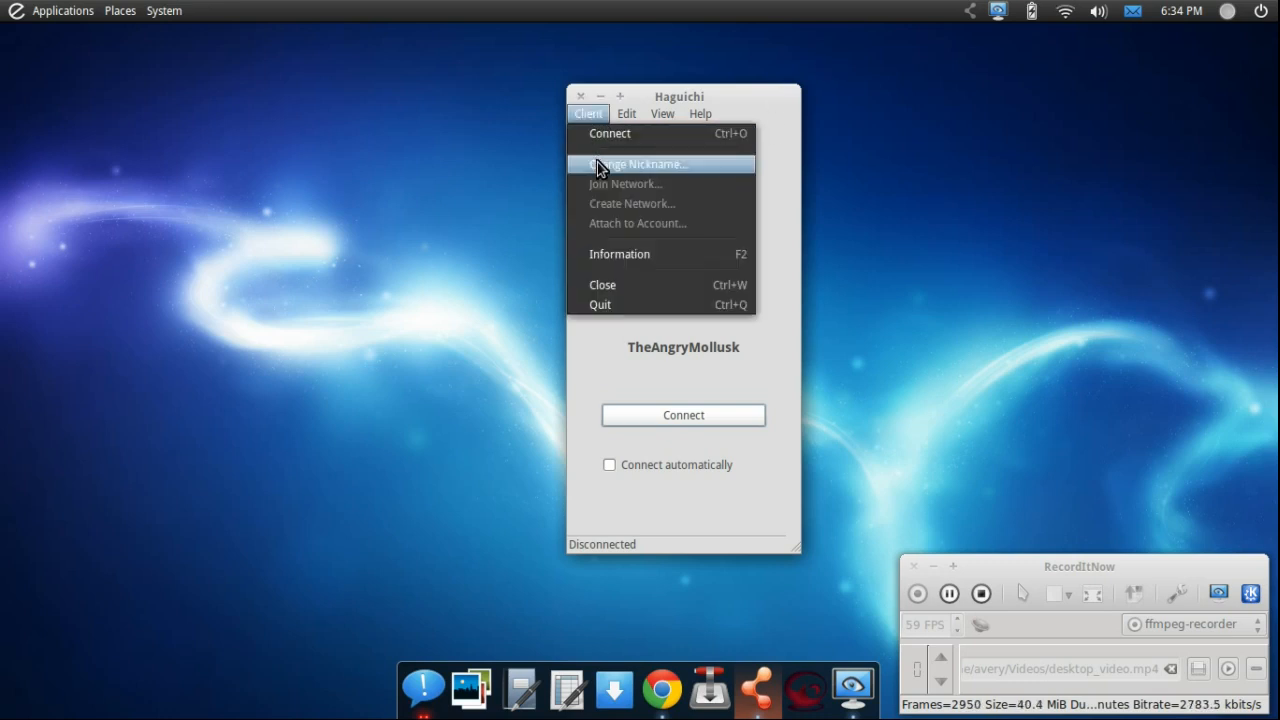
{"action": "left_click", "coordinate": [640, 164]}
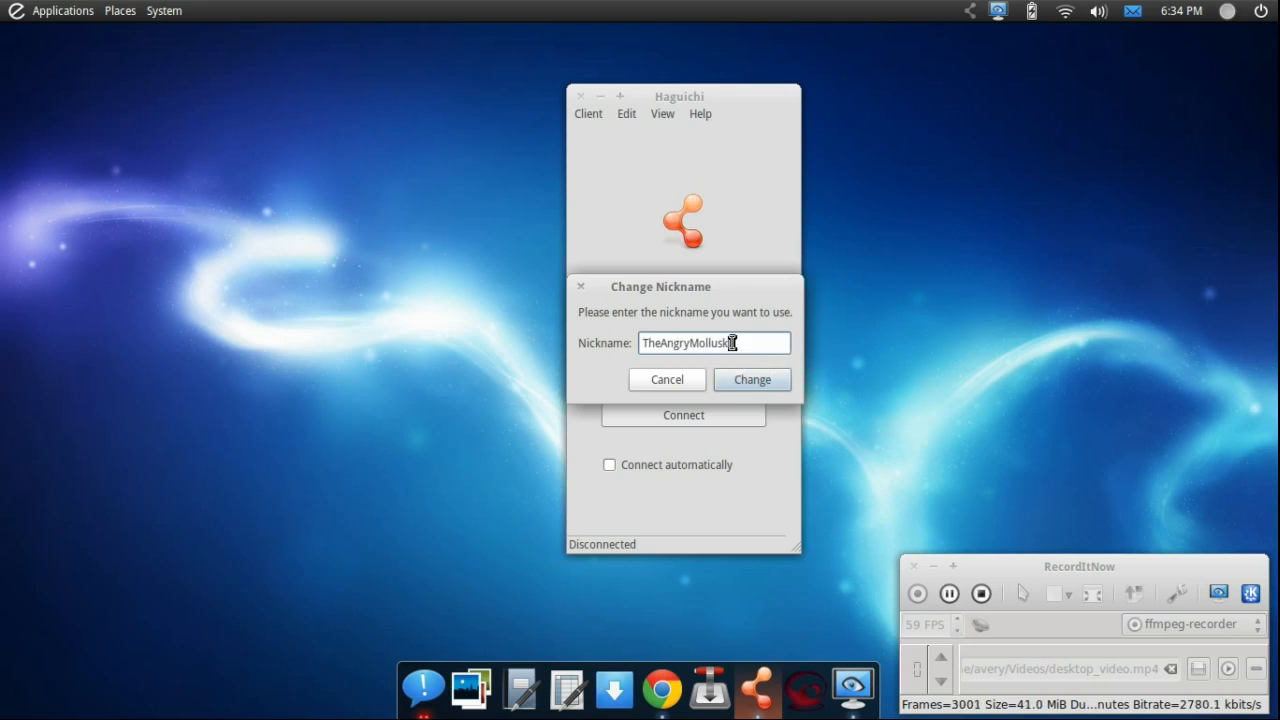
{"action": "mouse_move", "coordinate": [638, 348]}
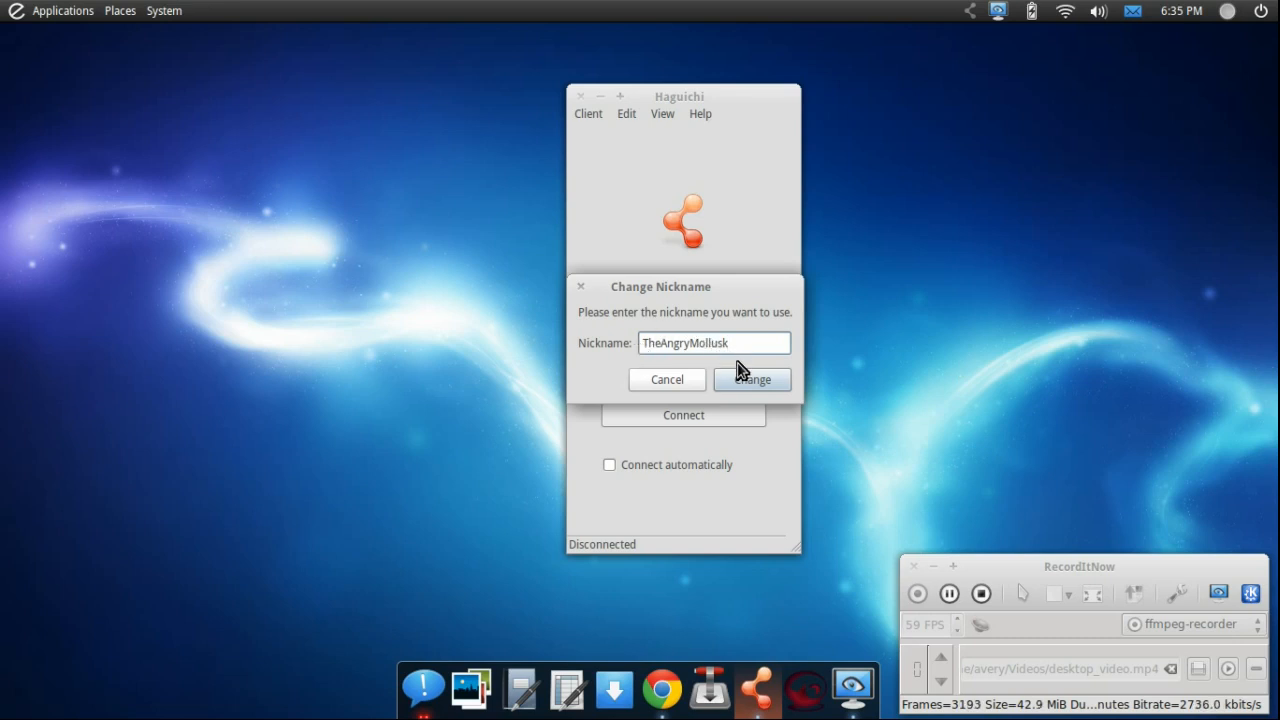
{"action": "left_click", "coordinate": [752, 380]}
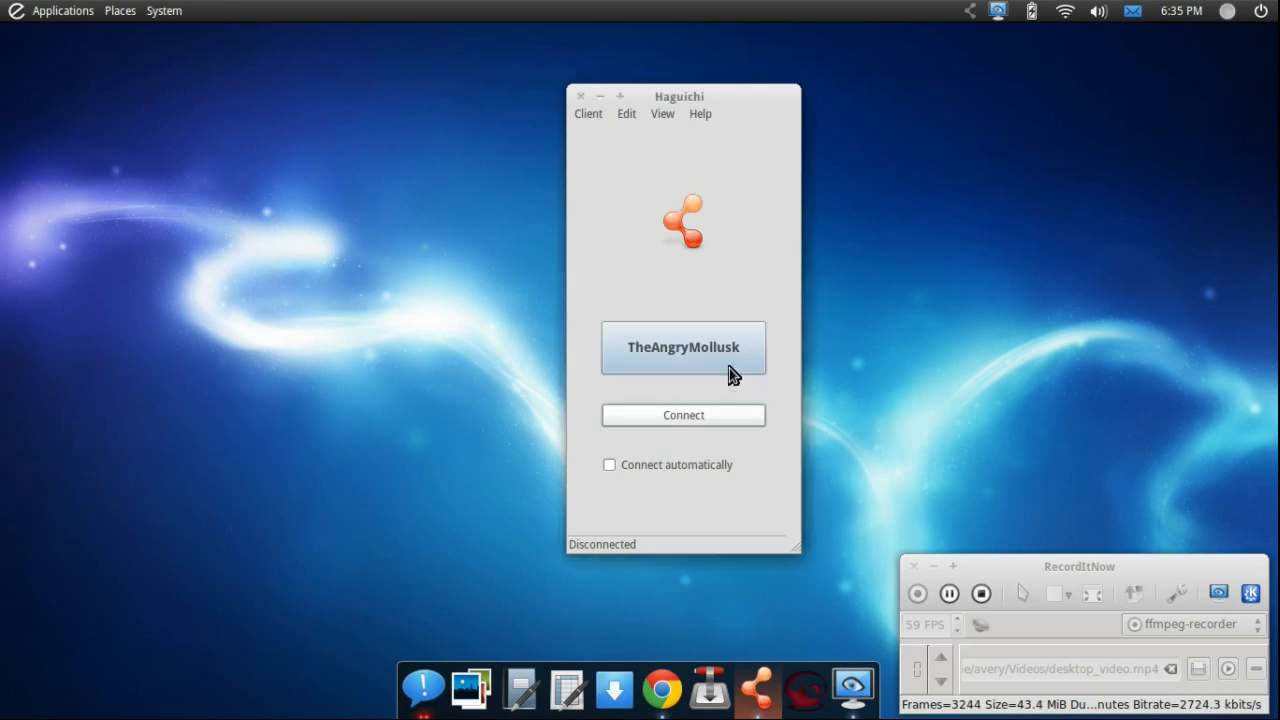
Connect the client to Hamachi as TheAngryMollusk with Connect automatically enabled.
{"action": "left_click", "coordinate": [588, 112]}
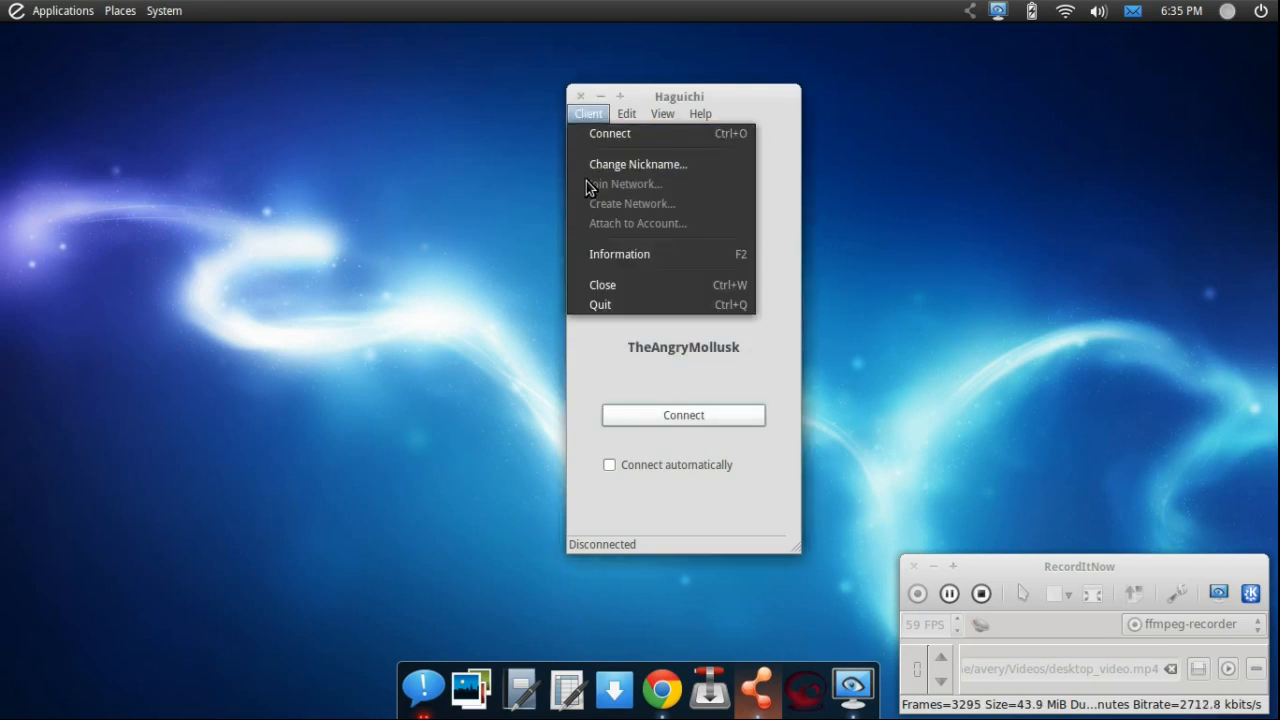
{"action": "mouse_move", "coordinate": [620, 208]}
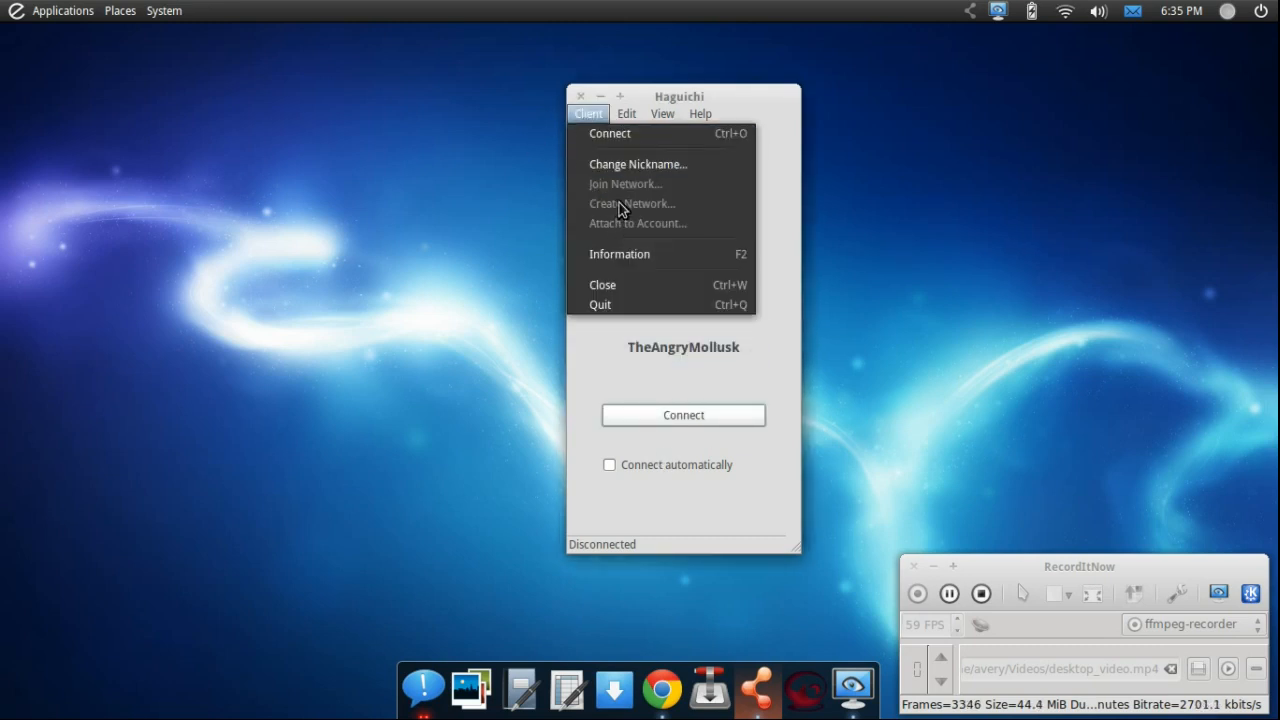
{"action": "left_click", "coordinate": [626, 112]}
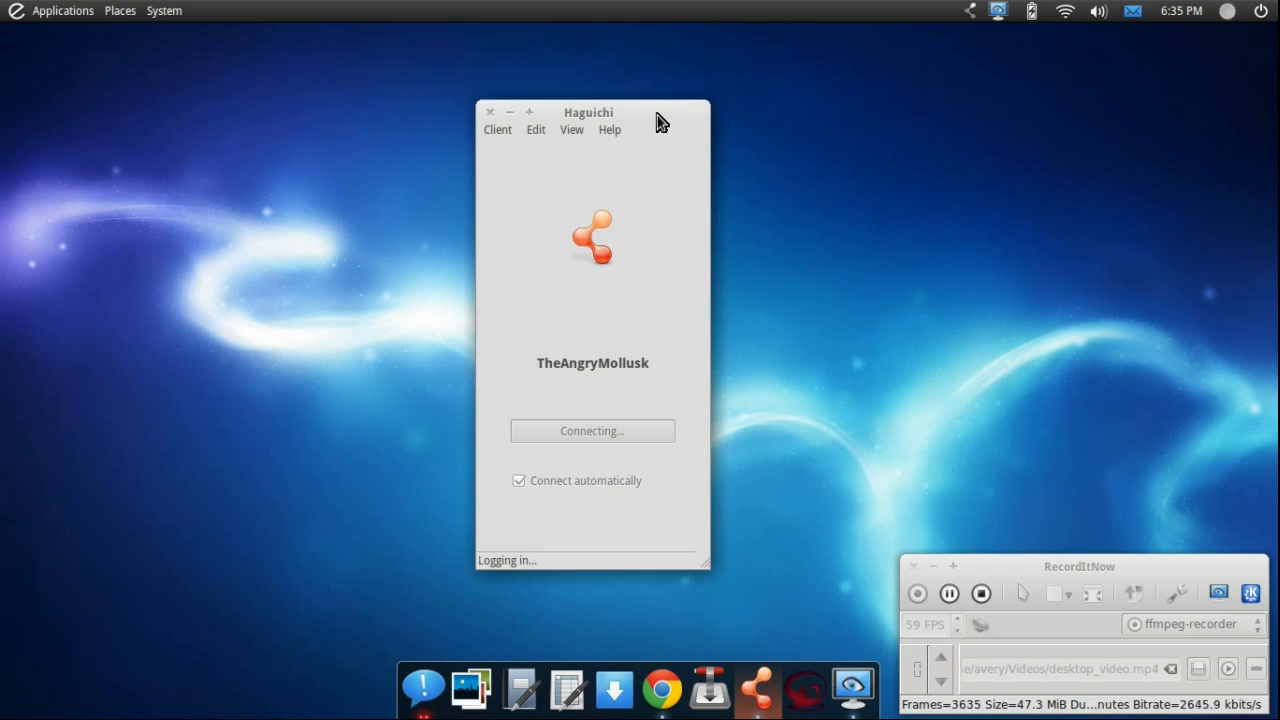
{"action": "mouse_move", "coordinate": [964, 60]}
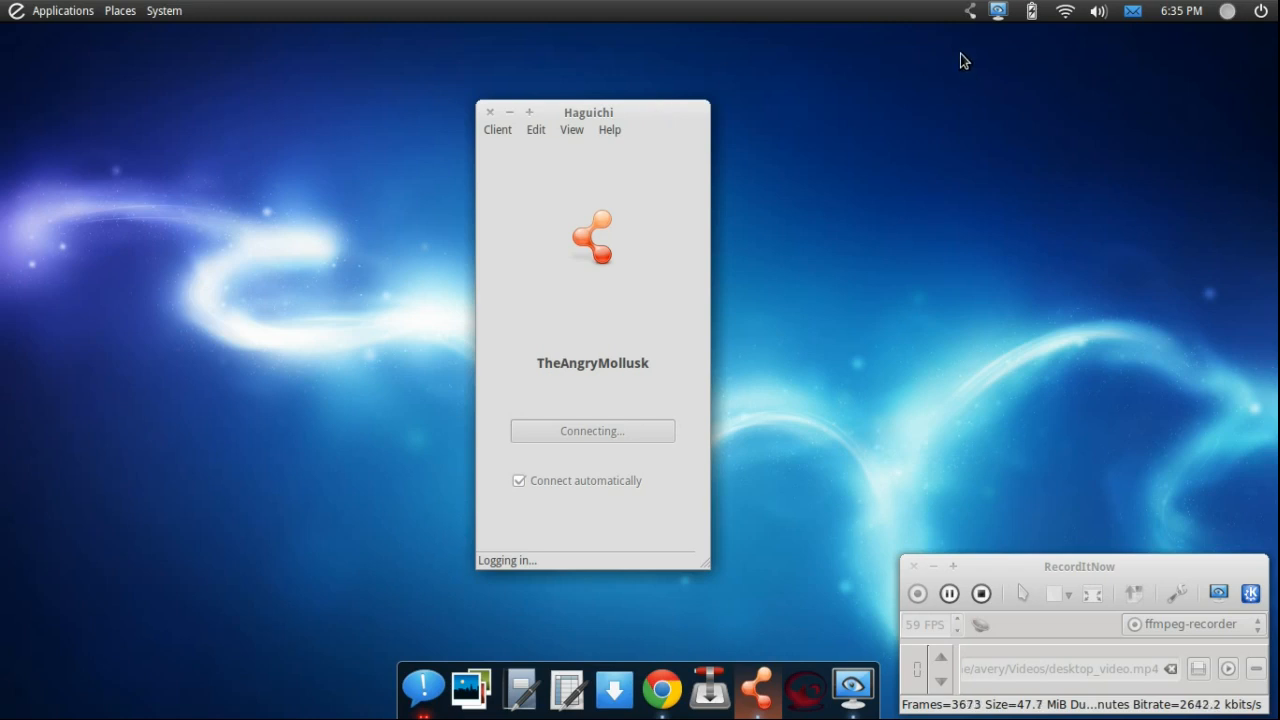
{"action": "mouse_move", "coordinate": [980, 16]}
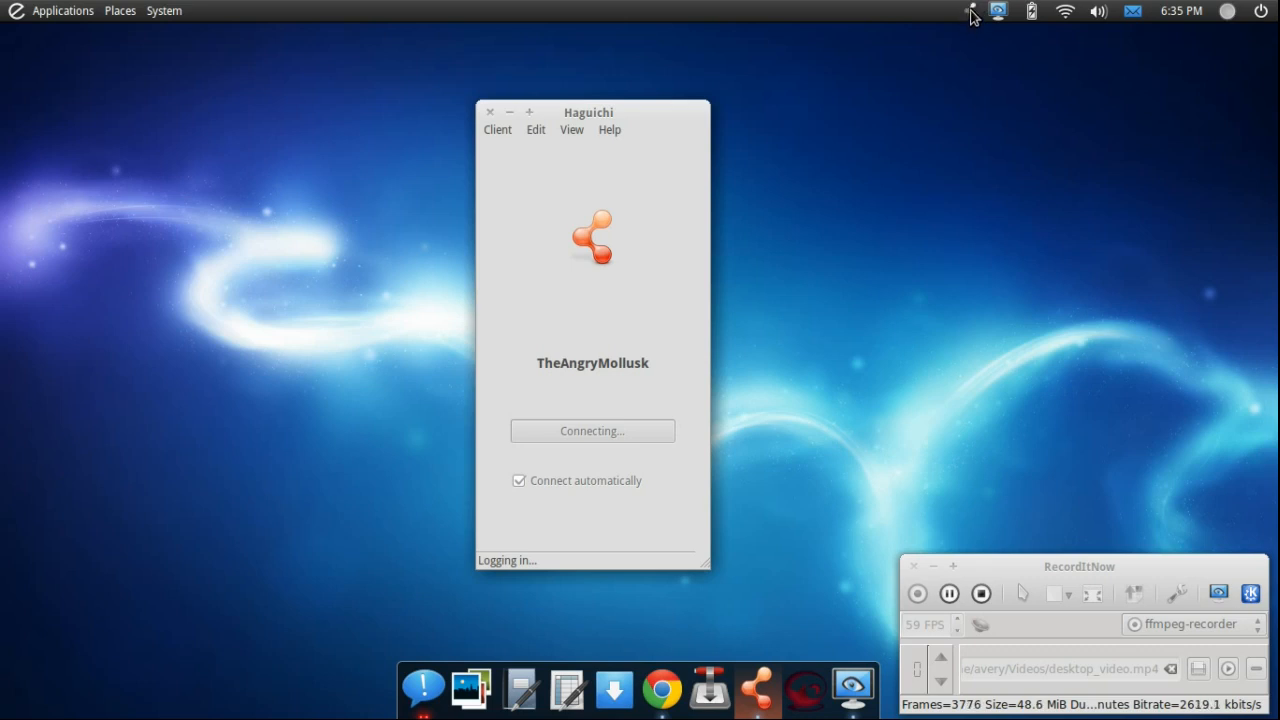
{"action": "mouse_move", "coordinate": [930, 138]}
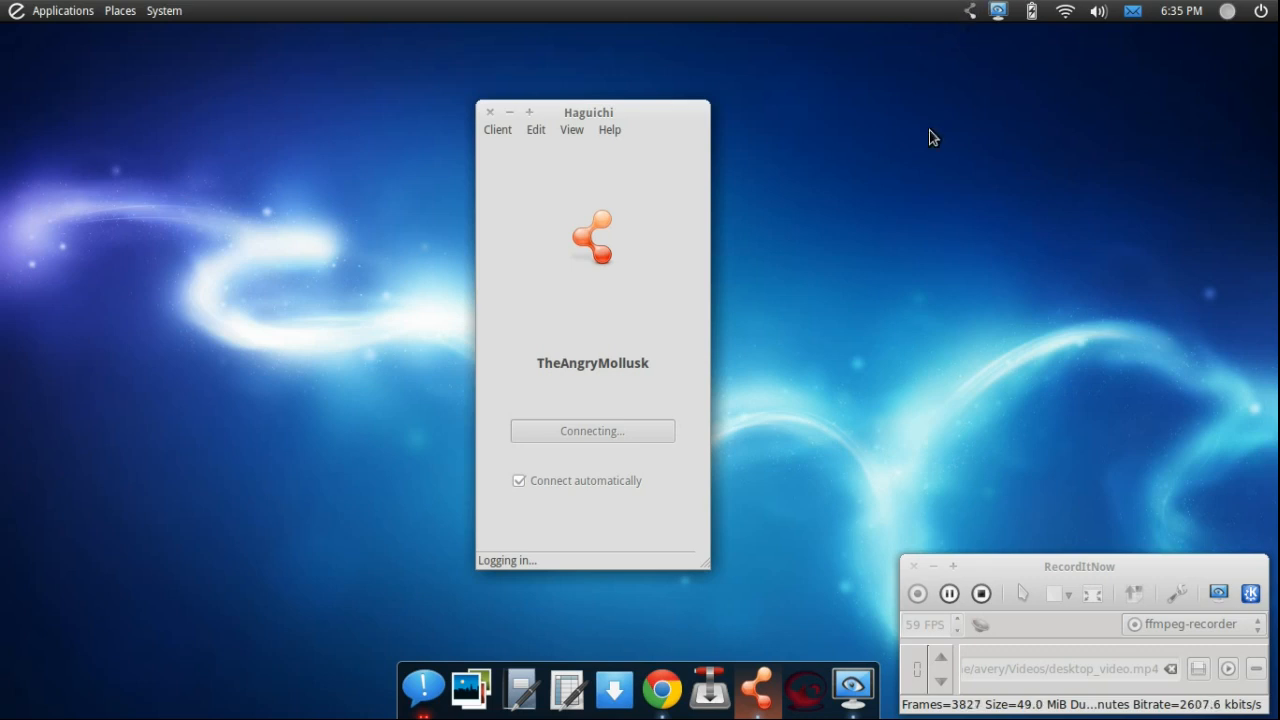
{"action": "mouse_move", "coordinate": [590, 210]}
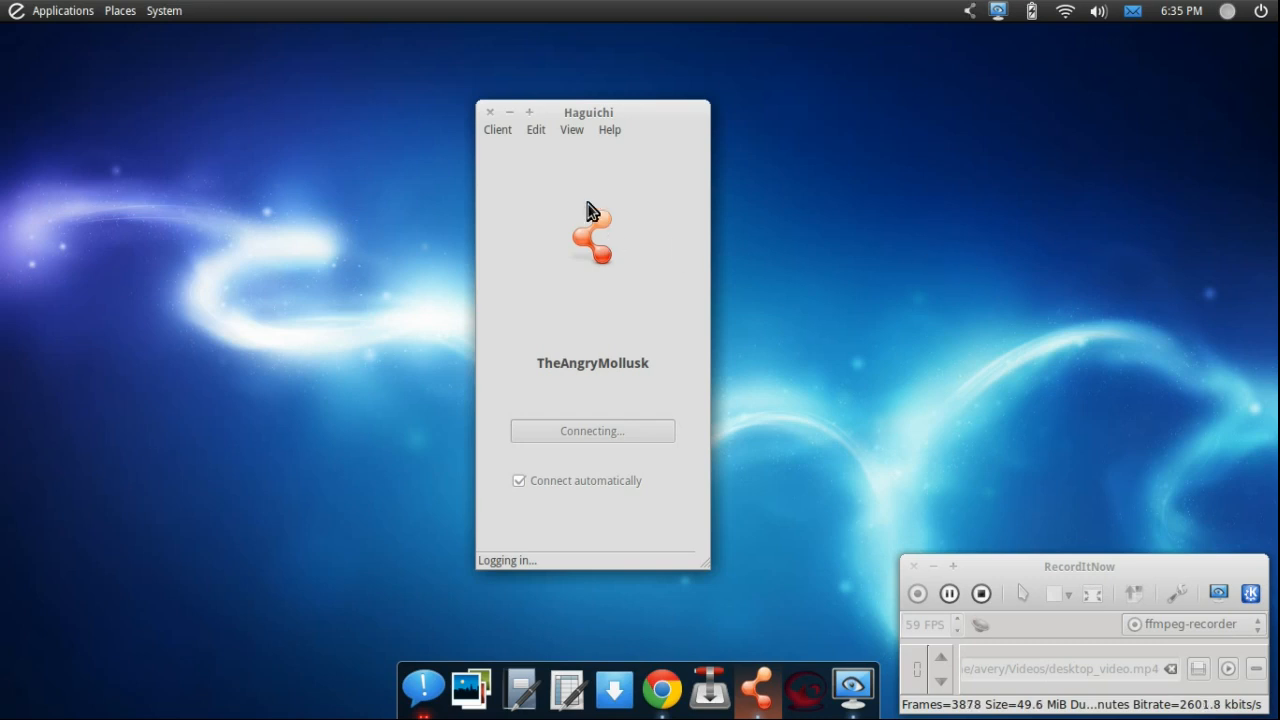
{"action": "mouse_move", "coordinate": [584, 160]}
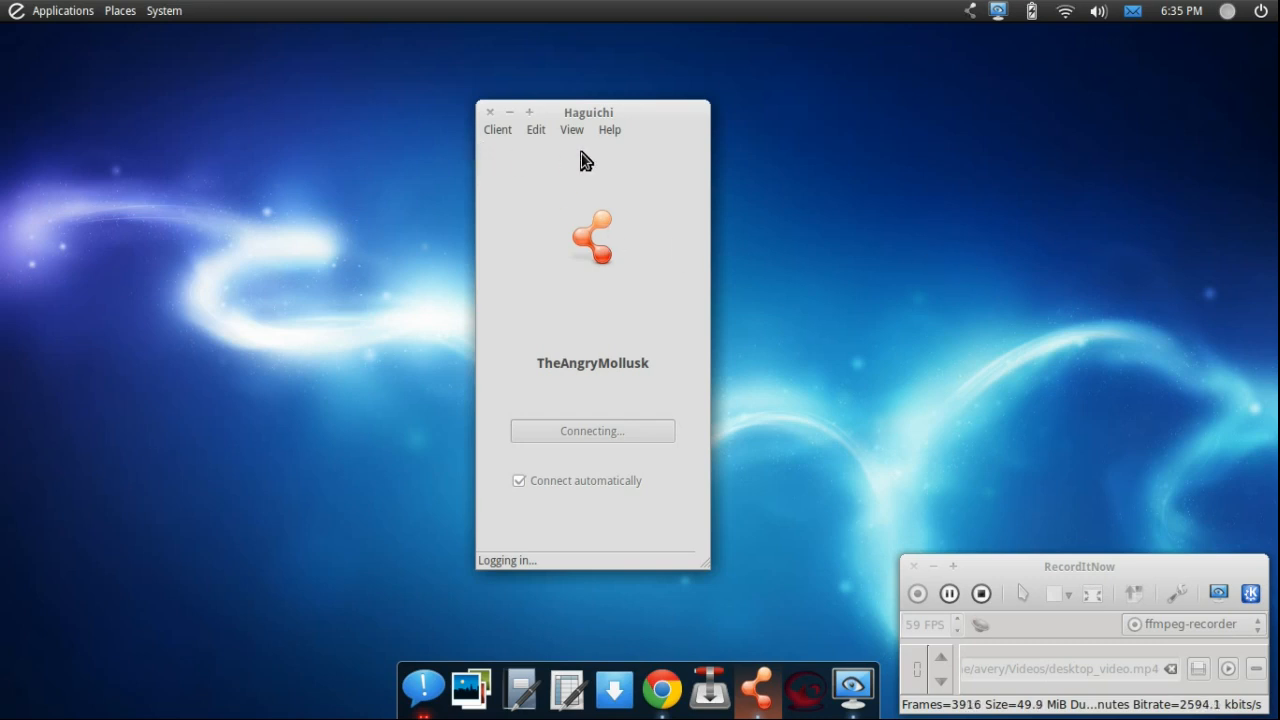
{"action": "mouse_move", "coordinate": [650, 166]}
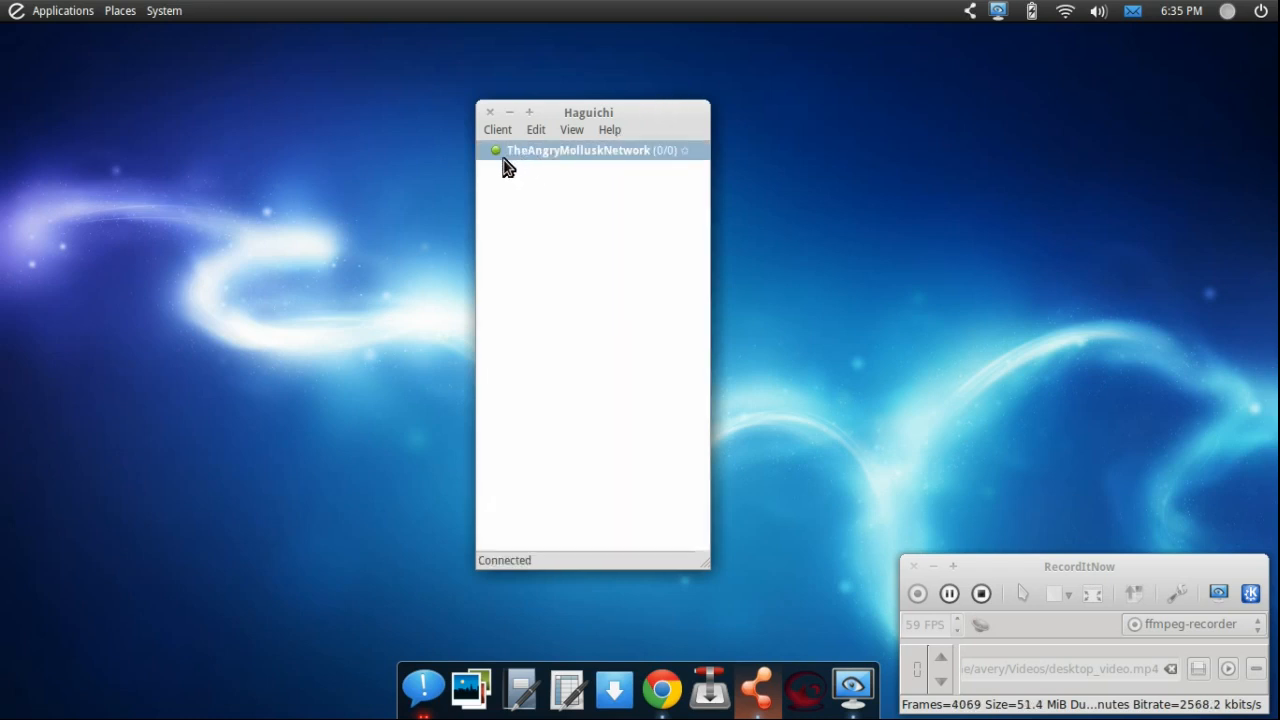
{"action": "mouse_move", "coordinate": [564, 178]}
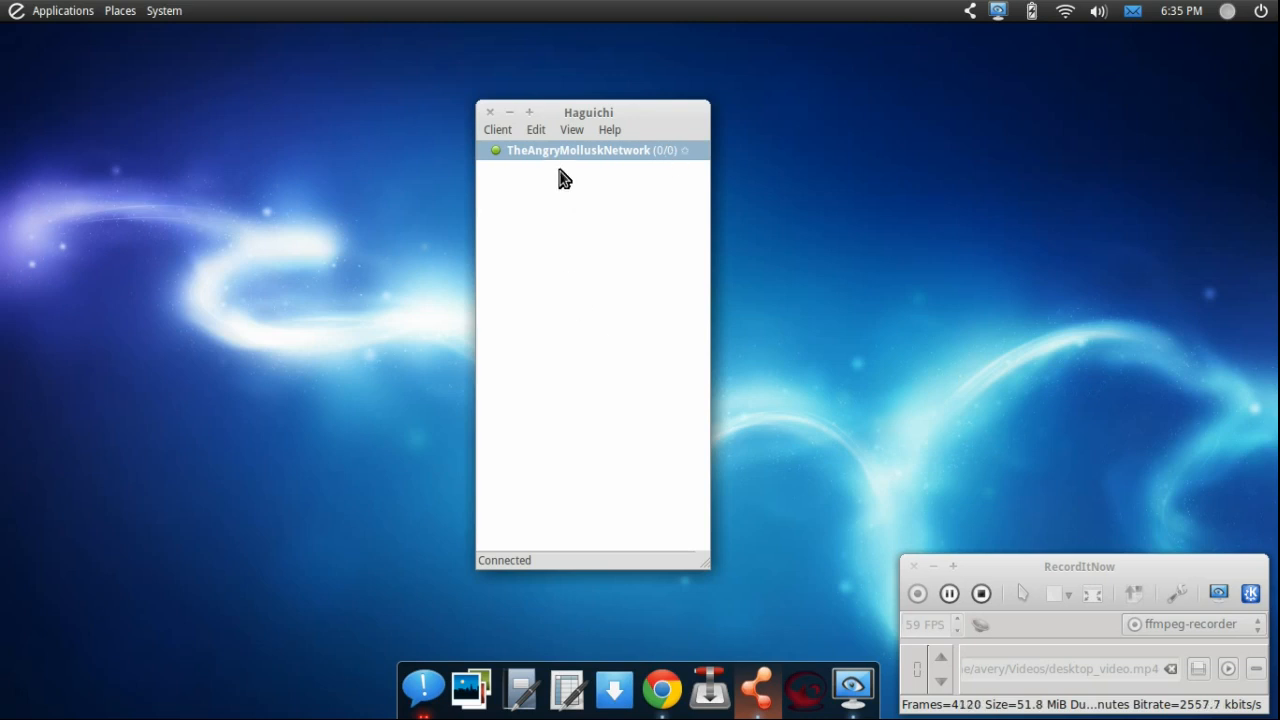
{"action": "mouse_move", "coordinate": [470, 144]}
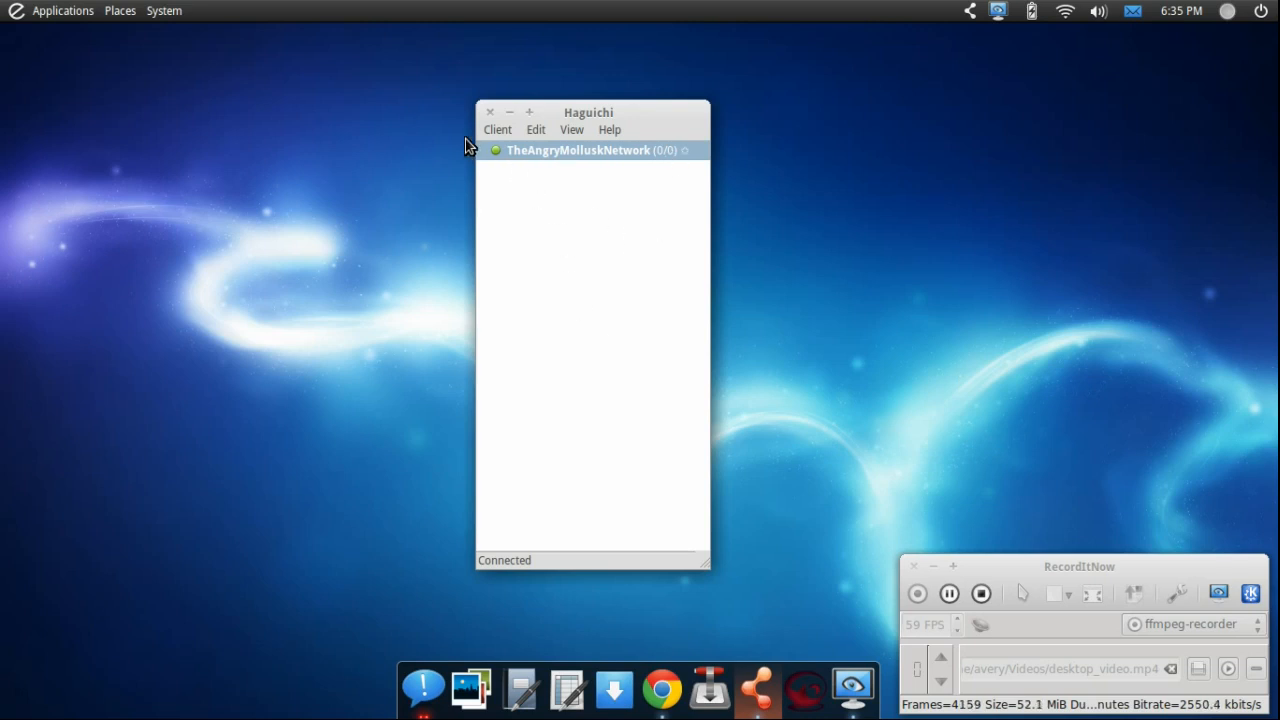
{"action": "mouse_move", "coordinate": [688, 242]}
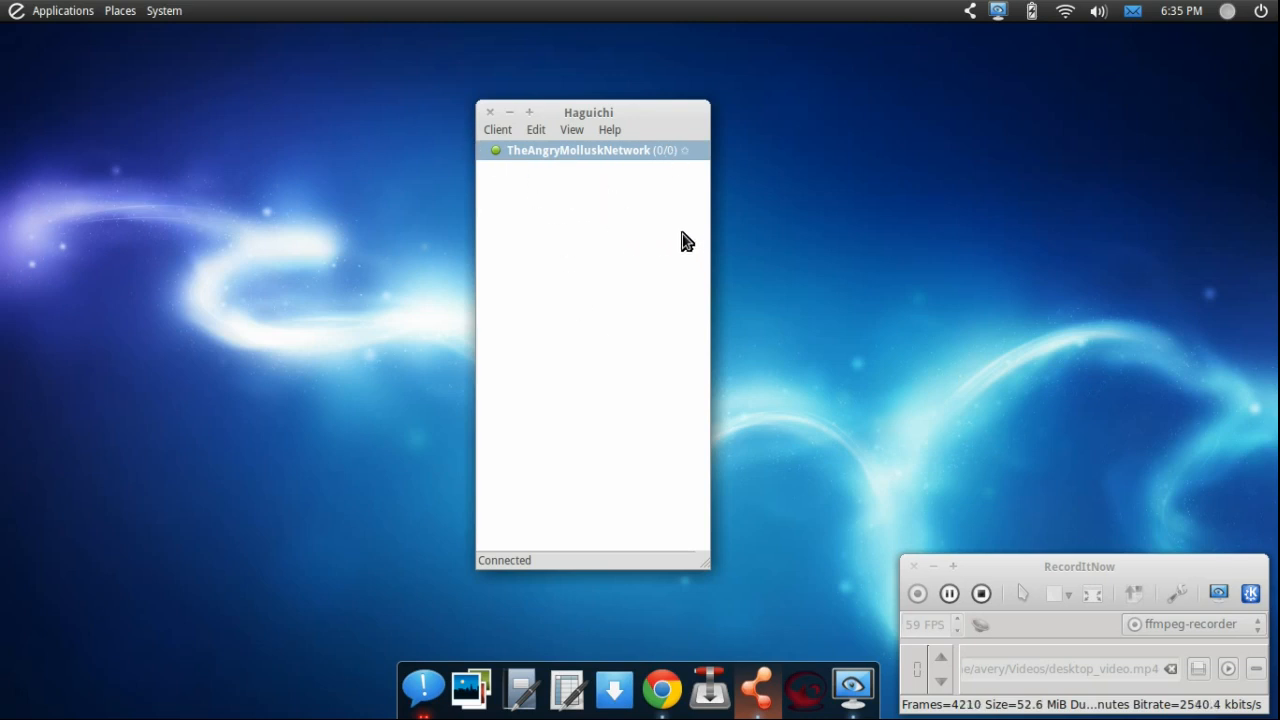
{"action": "mouse_move", "coordinate": [532, 324]}
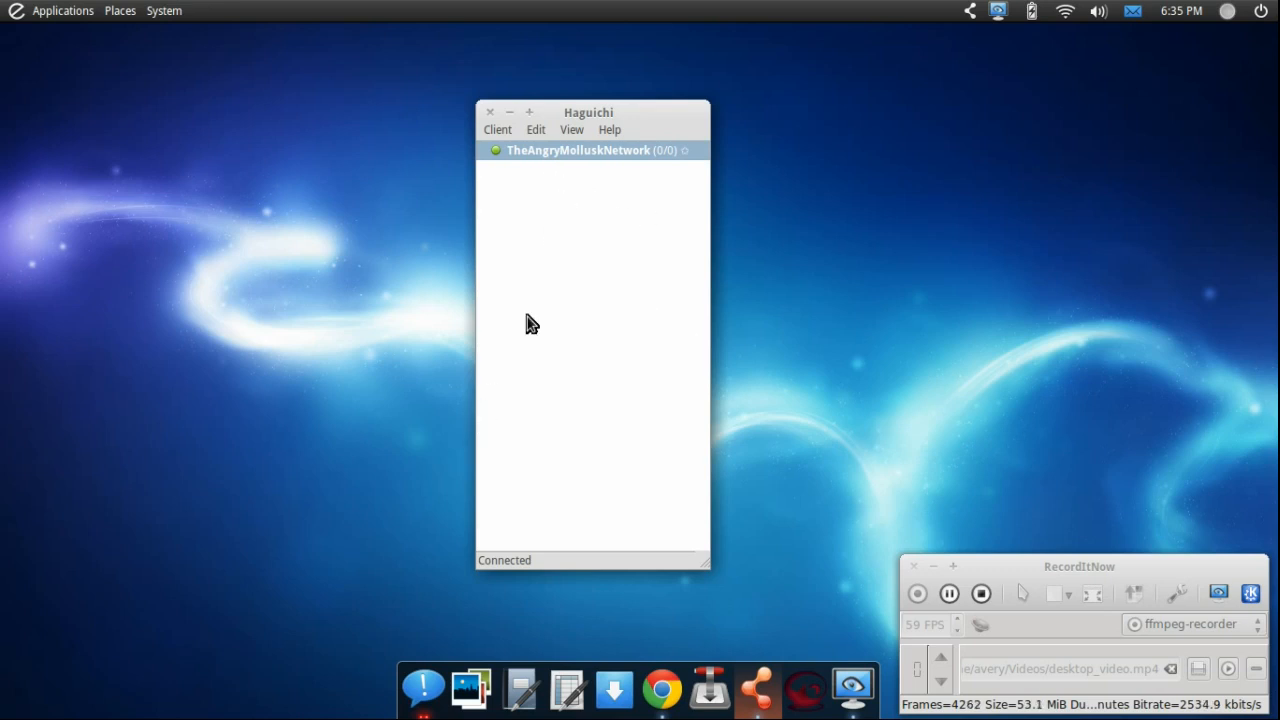
{"action": "mouse_move", "coordinate": [544, 202]}
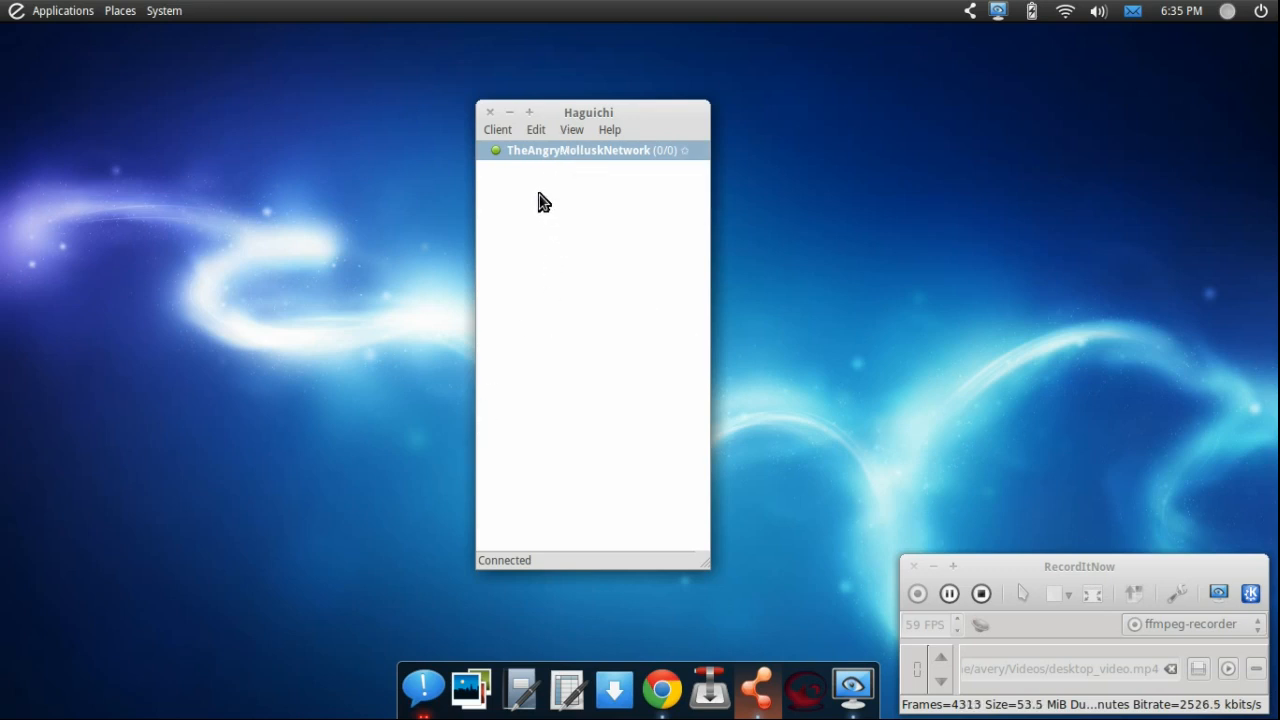
{"action": "mouse_move", "coordinate": [572, 128]}
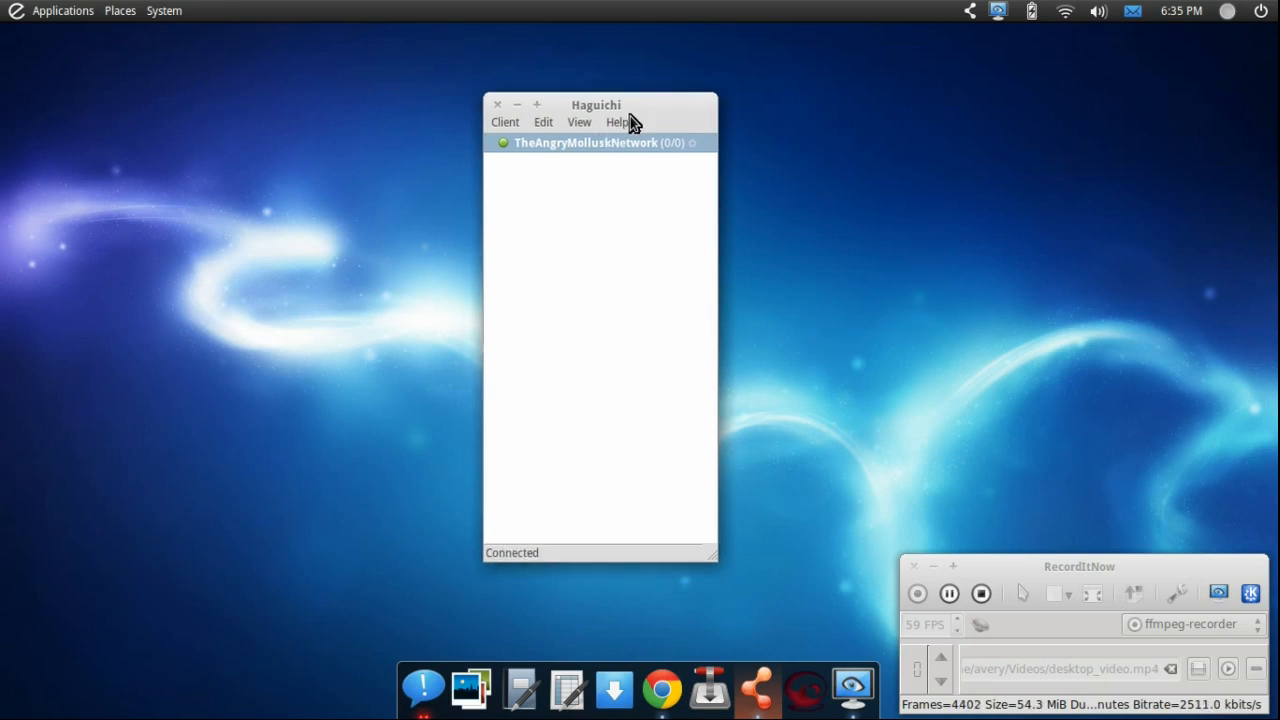
{"action": "mouse_move", "coordinate": [938, 318]}
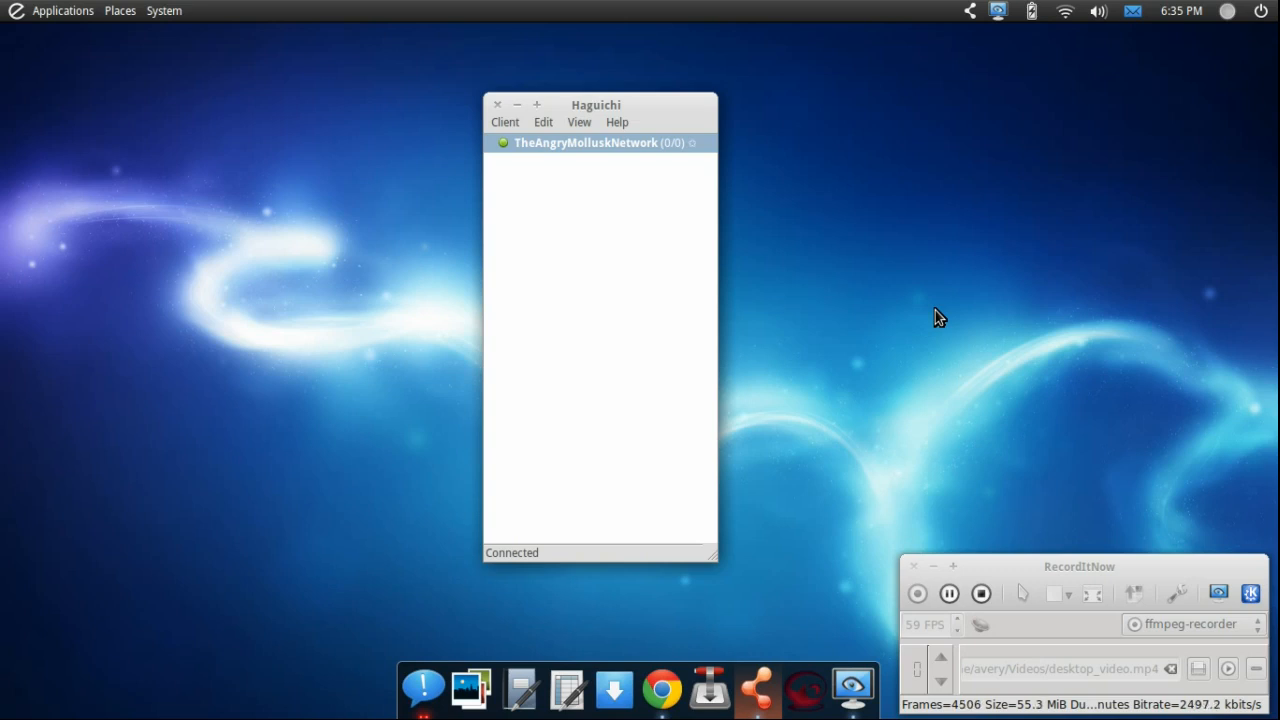
{"action": "mouse_move", "coordinate": [864, 332]}
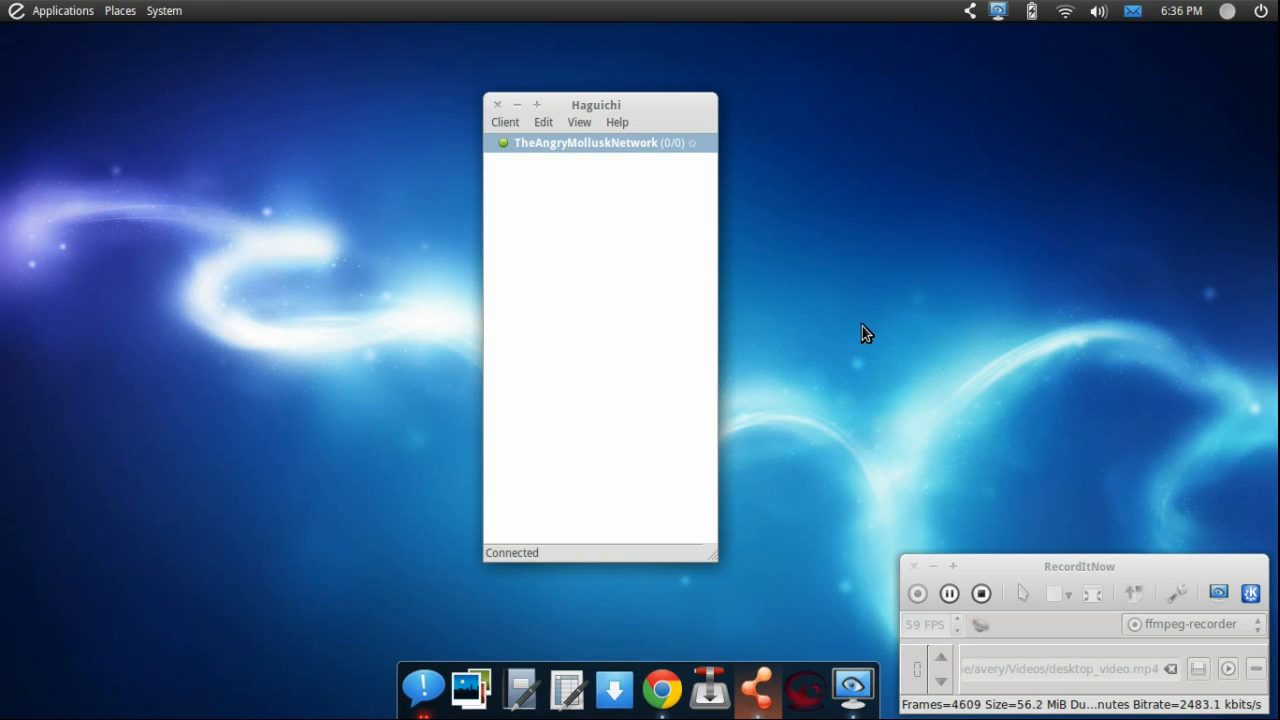
{"action": "mouse_move", "coordinate": [1000, 596]}
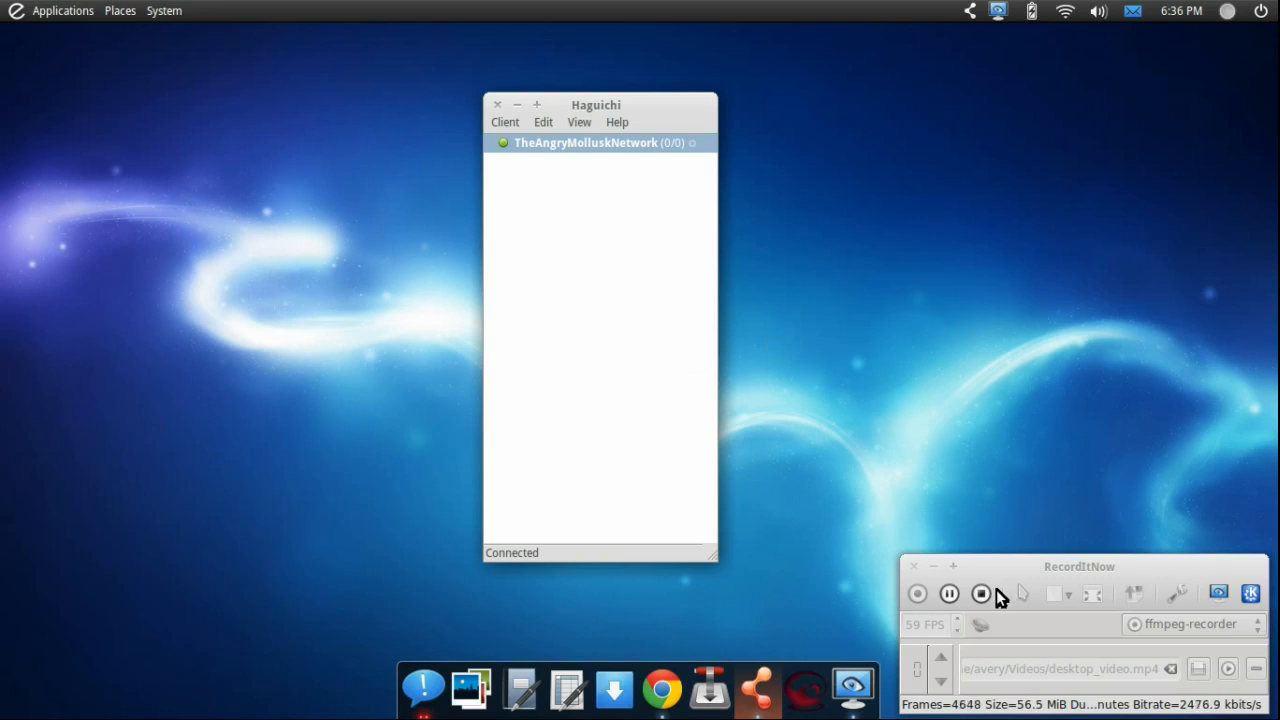